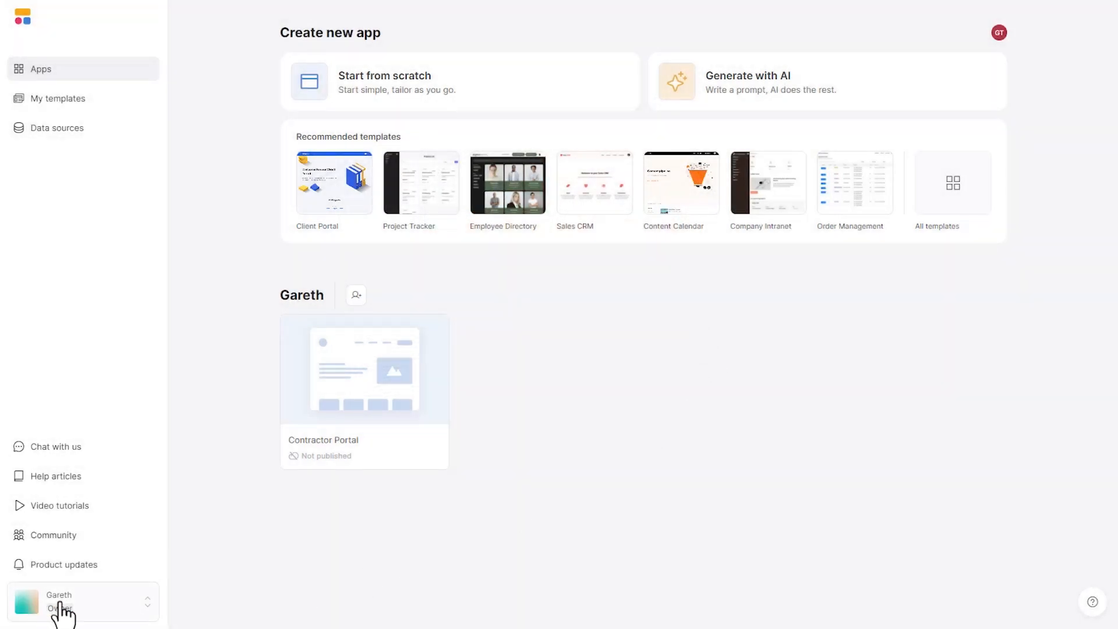
- Extend the workspace's free trial on Professional, applying promo code GAP_1MONTH_PRO
click(63, 607)
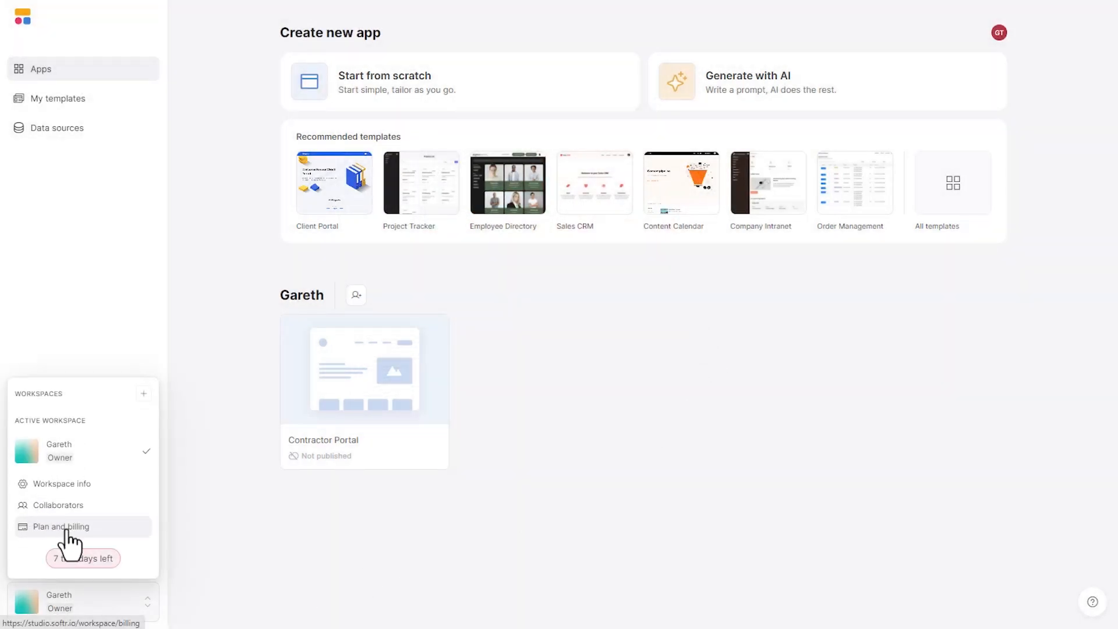
click(56, 527)
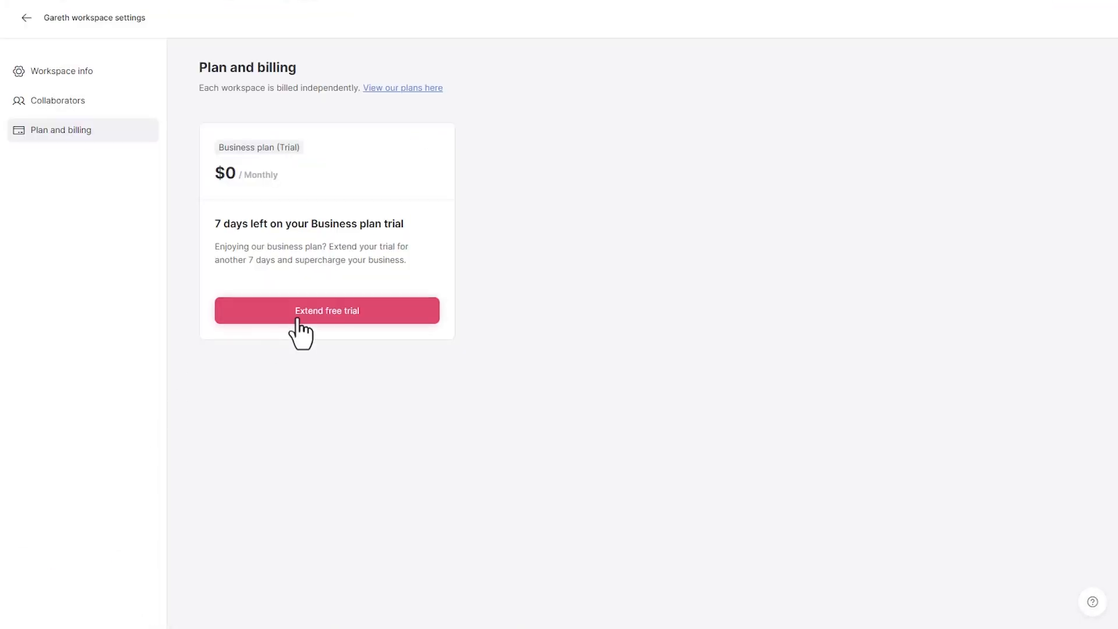
click(327, 311)
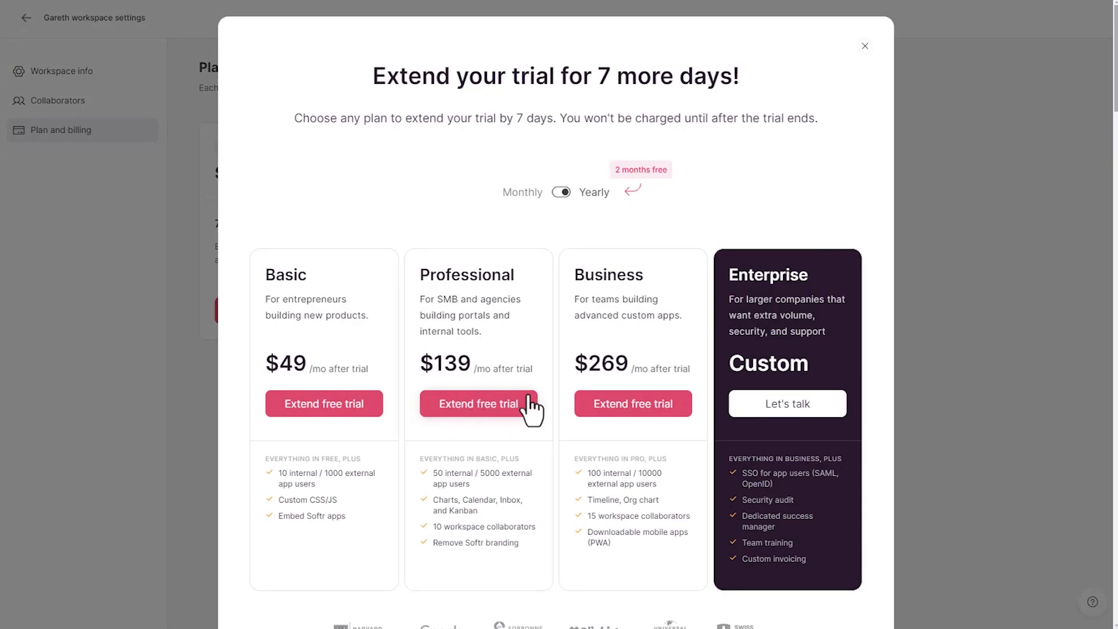
click(479, 404)
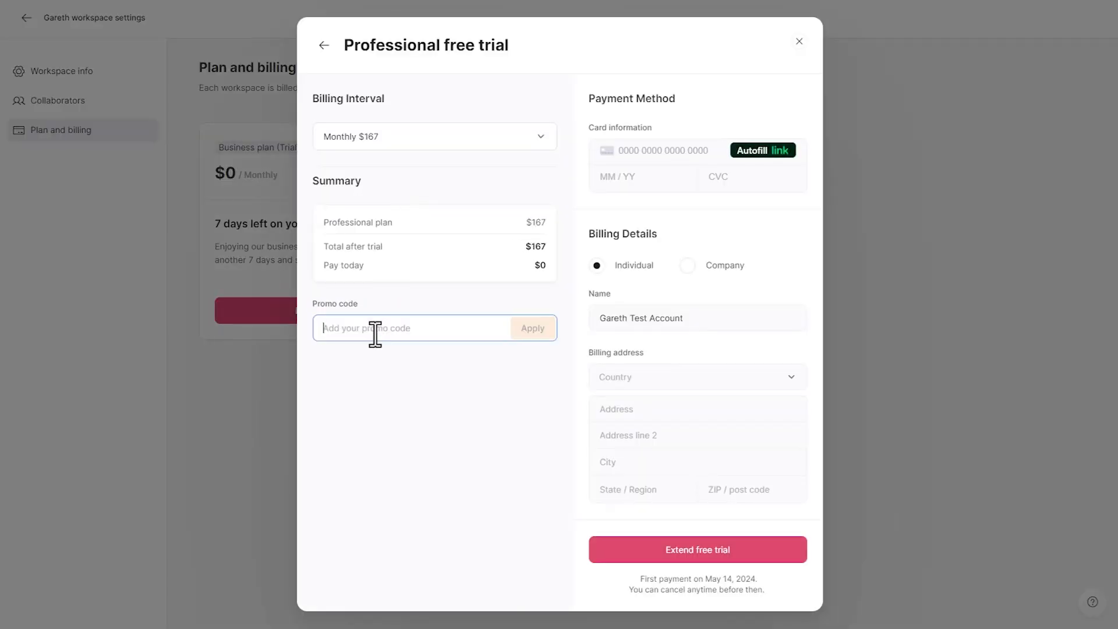
text(GAP_1MONTH_PRO)
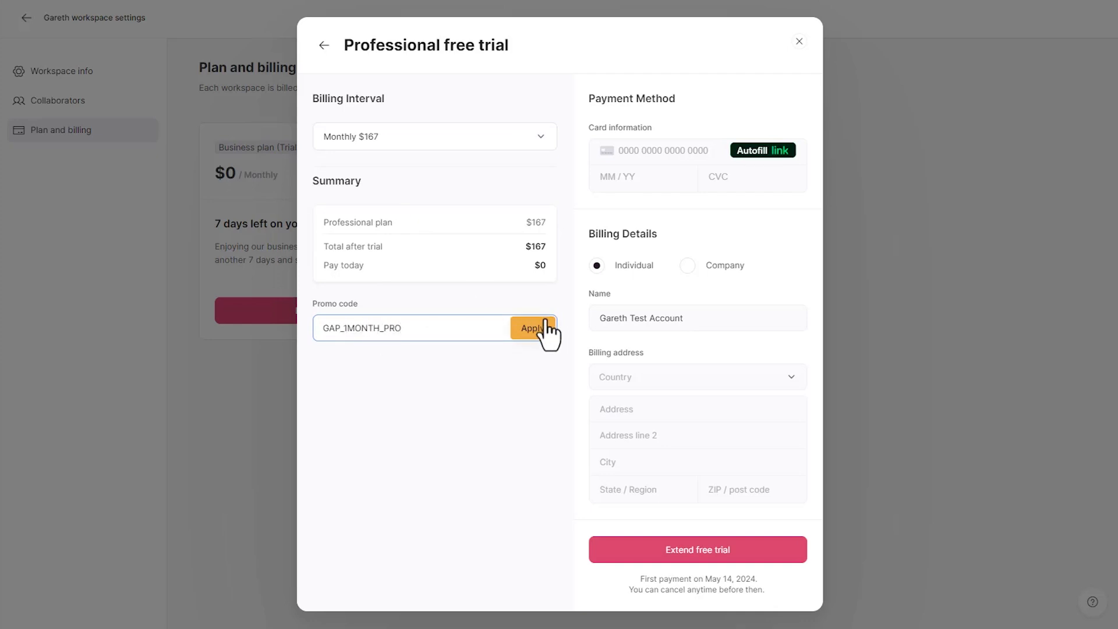
click(532, 328)
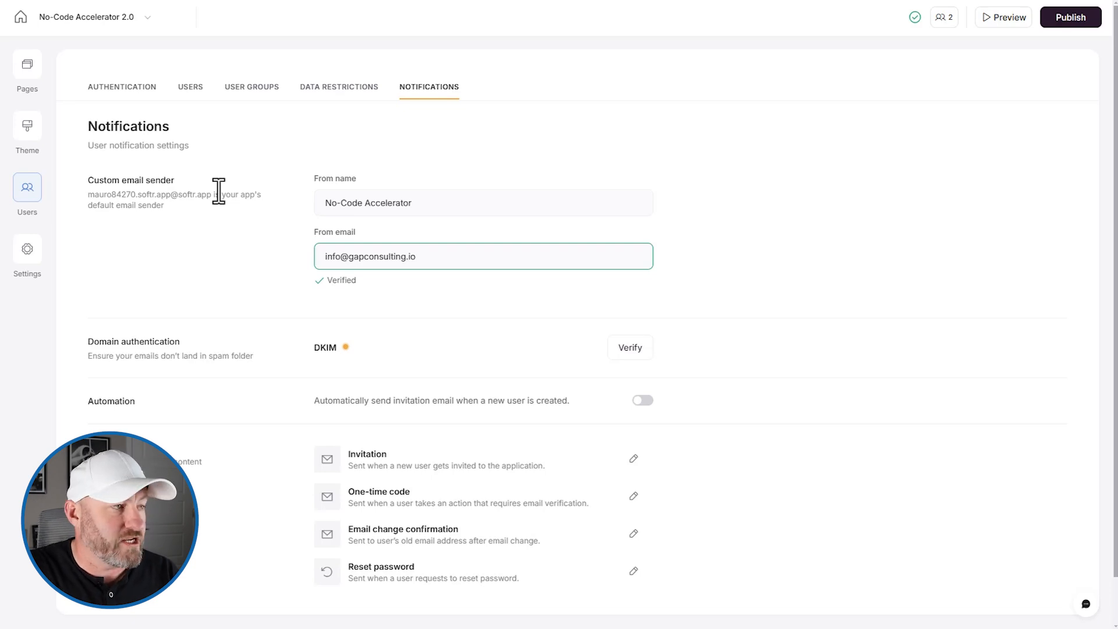
mouse_move(335, 426)
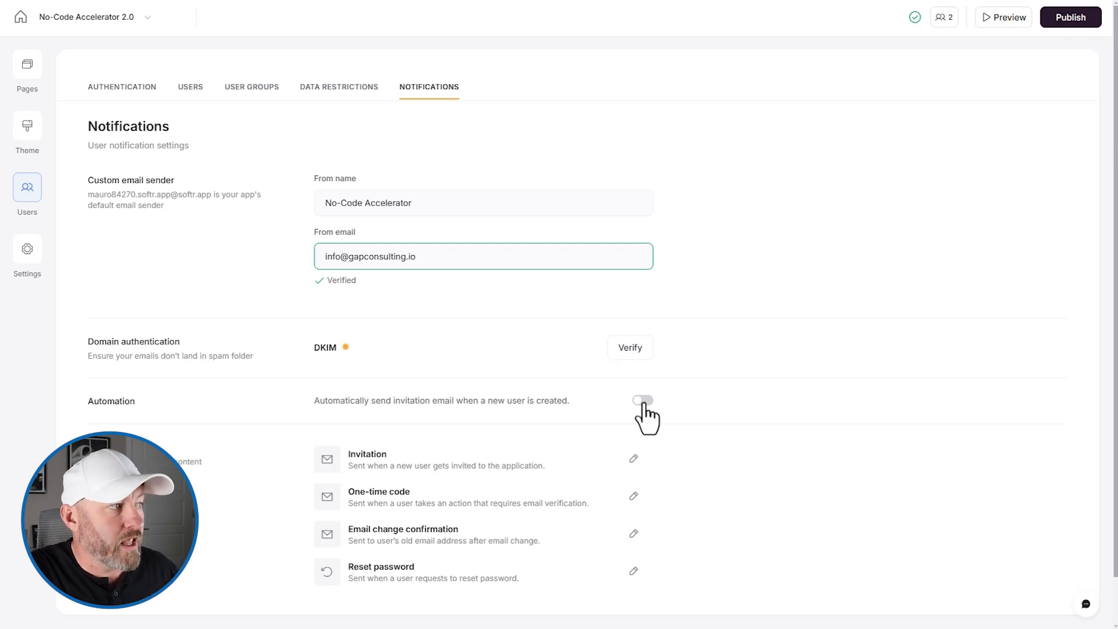
scroll(down, 3)
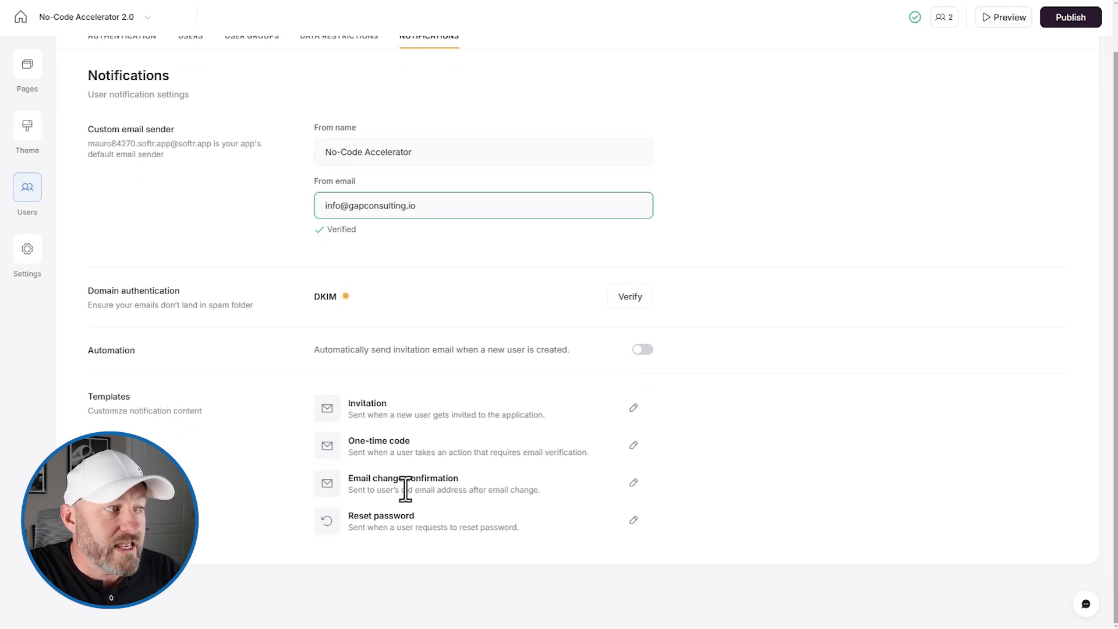
mouse_move(411, 527)
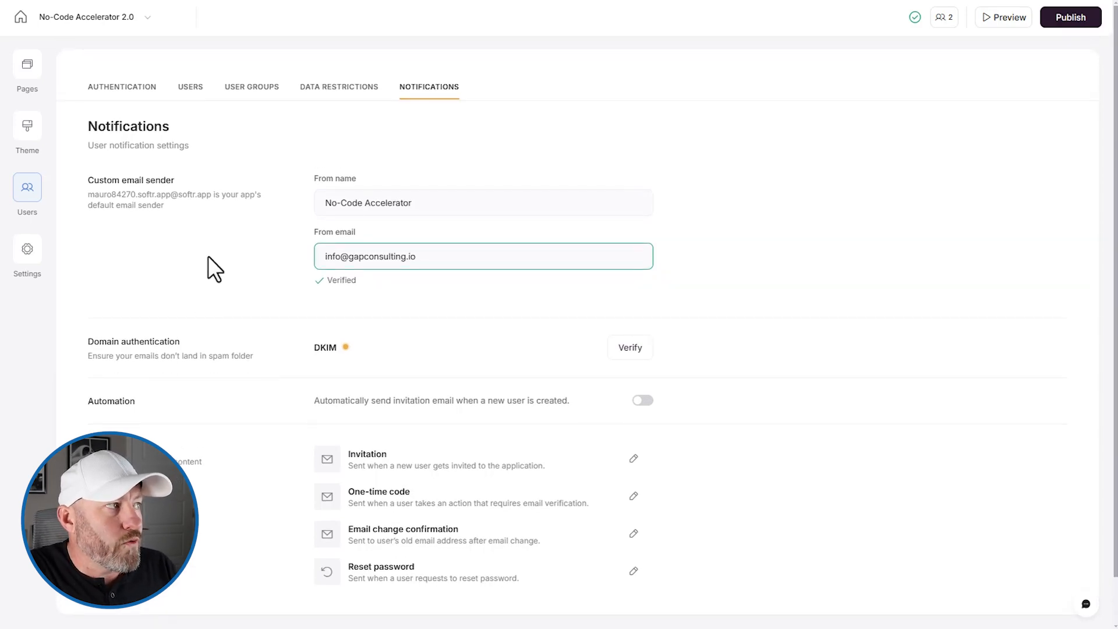
- Open the Courses page from Pages and switch the canvas to the Softr tutorials tab
click(27, 64)
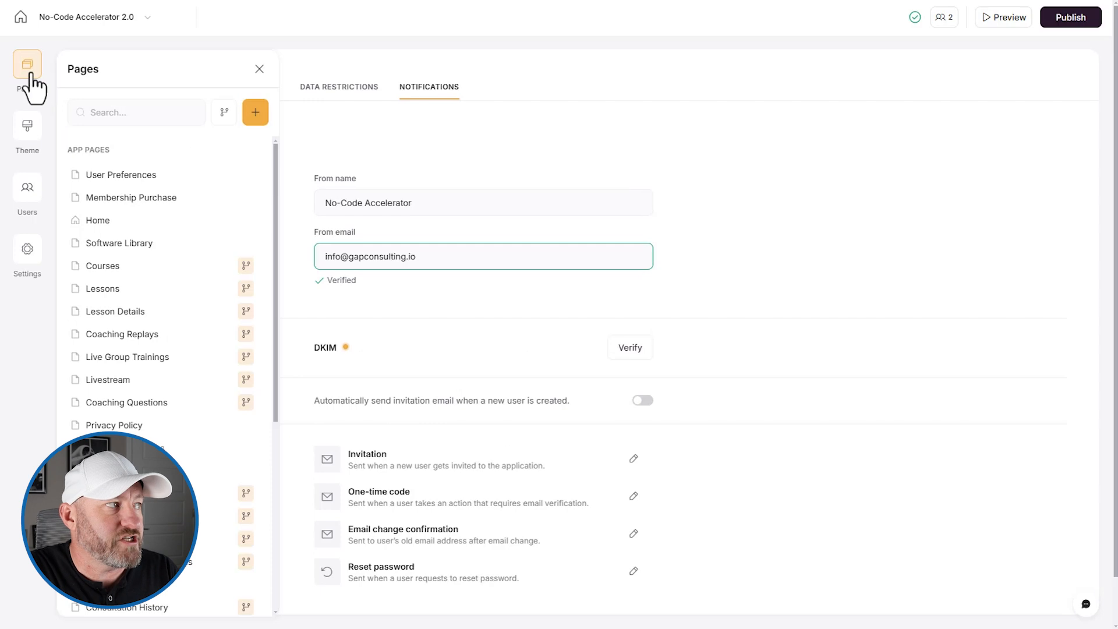
mouse_move(27, 125)
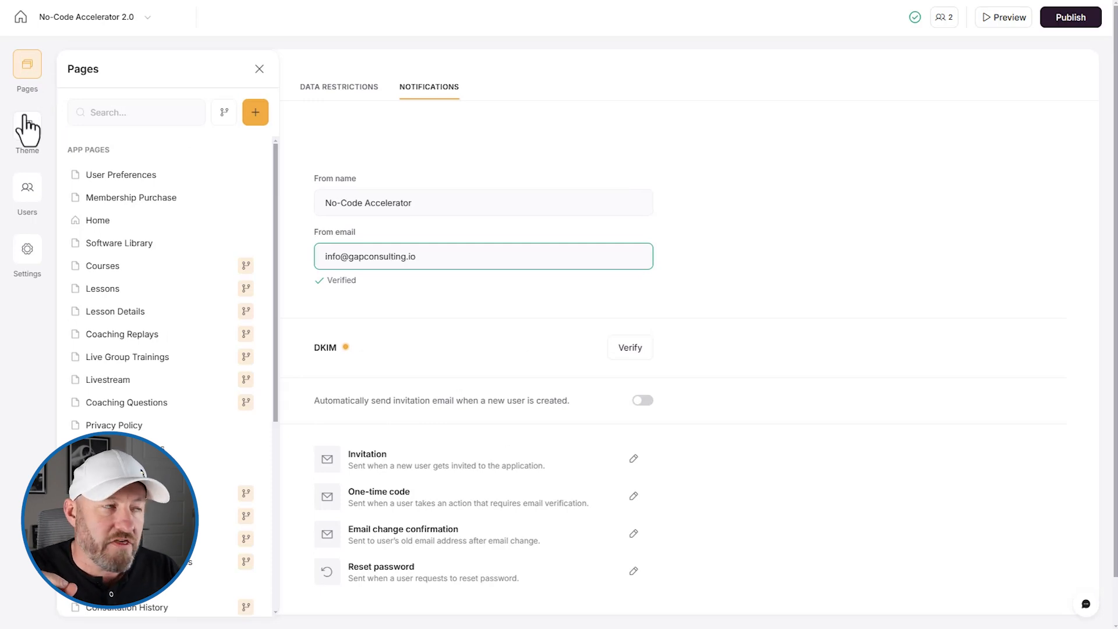
mouse_move(98, 221)
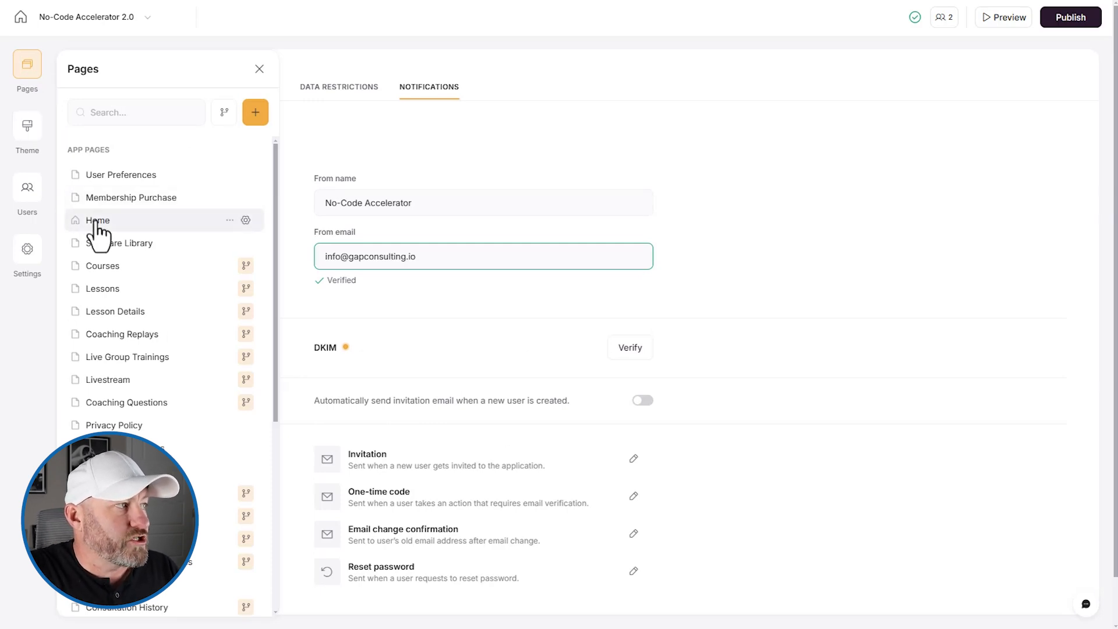
mouse_move(102, 273)
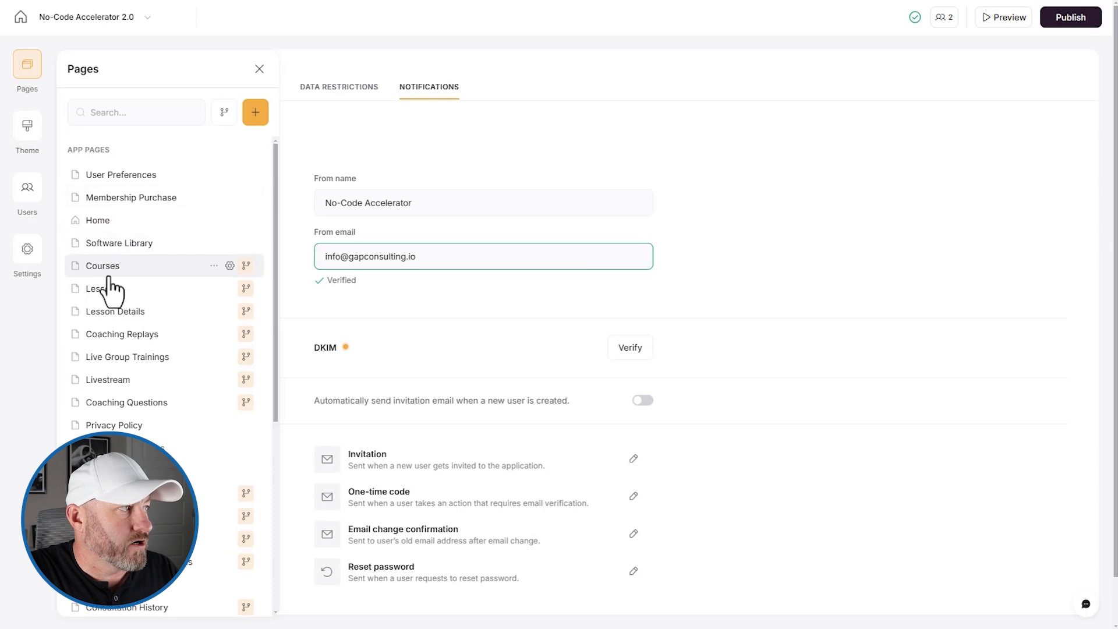
click(102, 266)
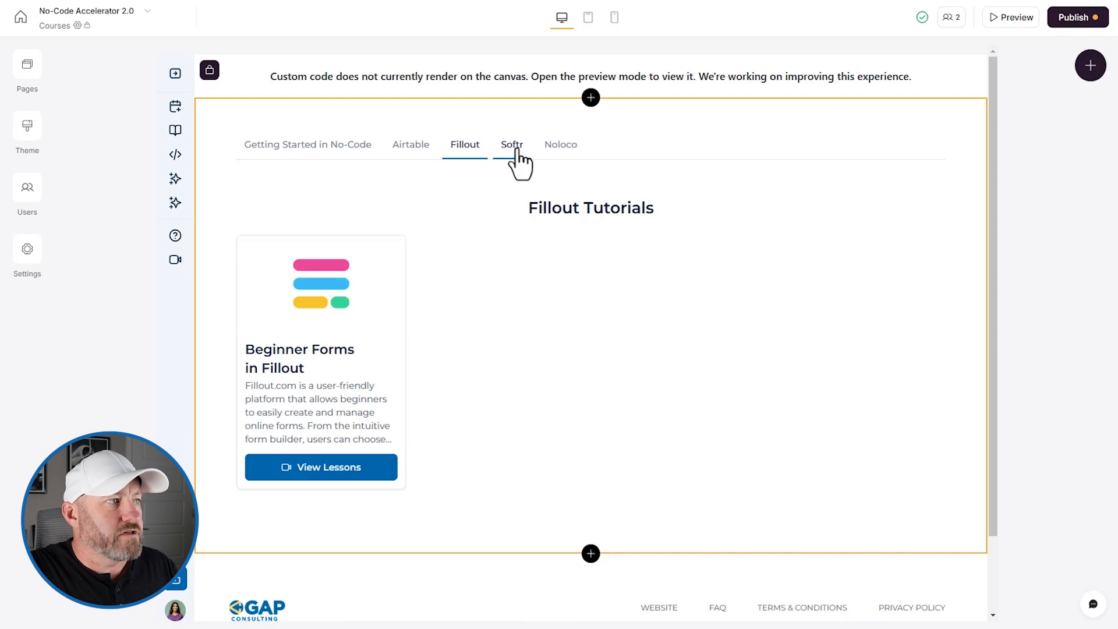
click(512, 145)
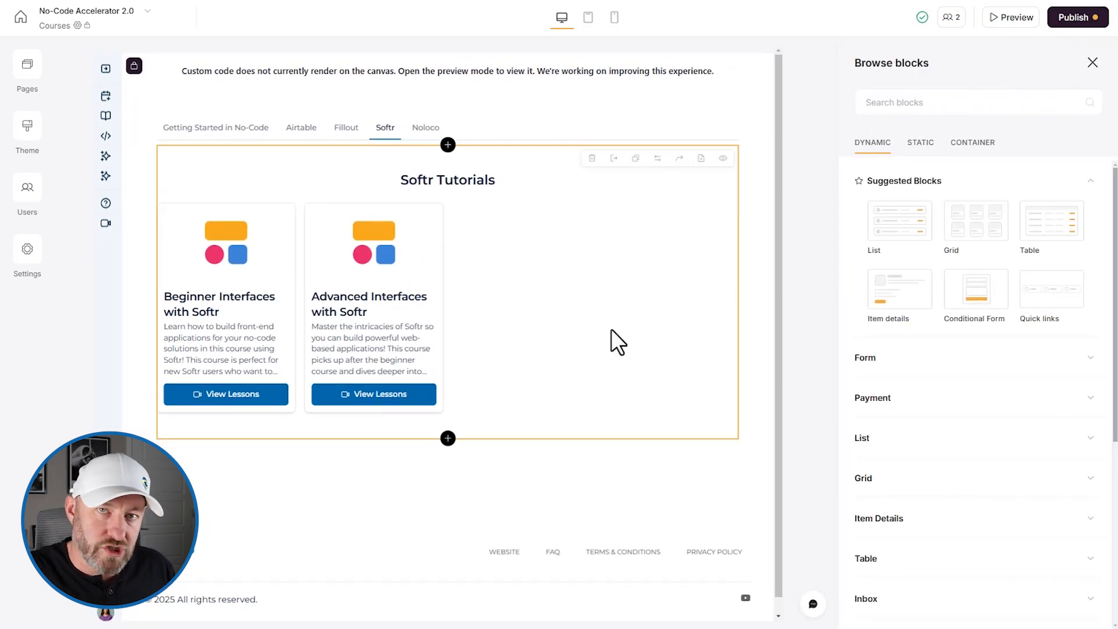
mouse_move(976, 222)
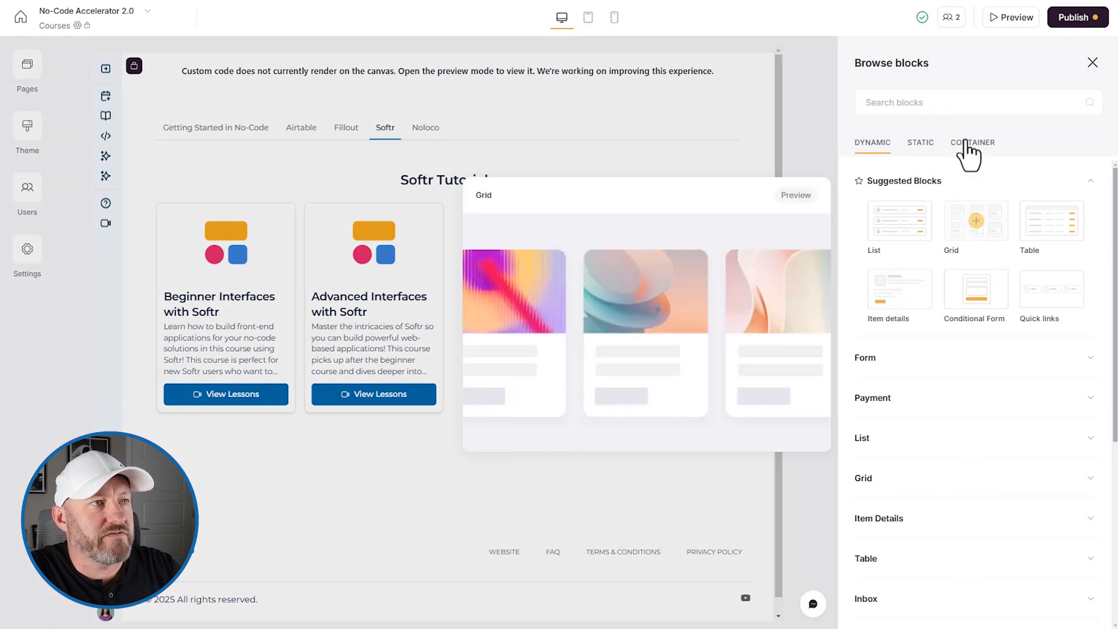
mouse_move(916, 219)
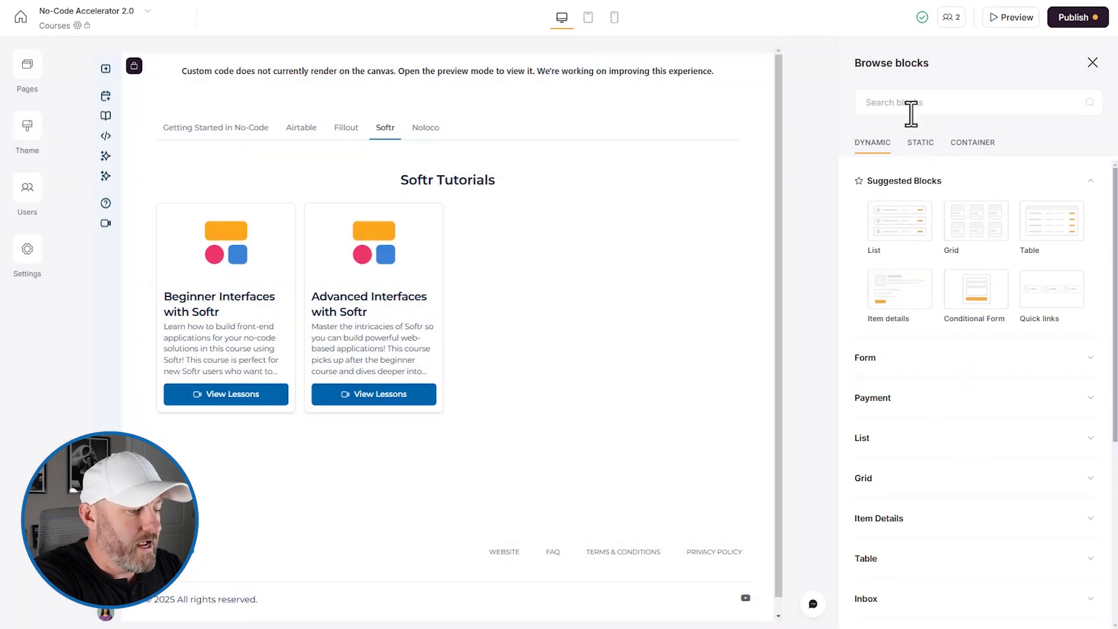
- Filter the block browser by searching 'list' to see List block layouts
text(list)
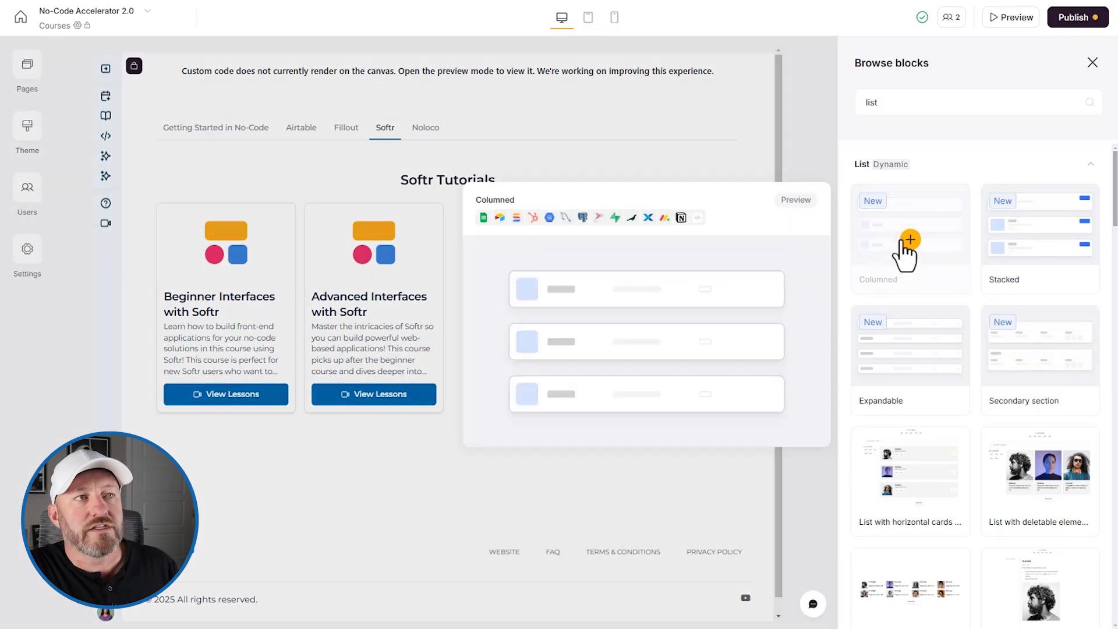
mouse_move(1032, 246)
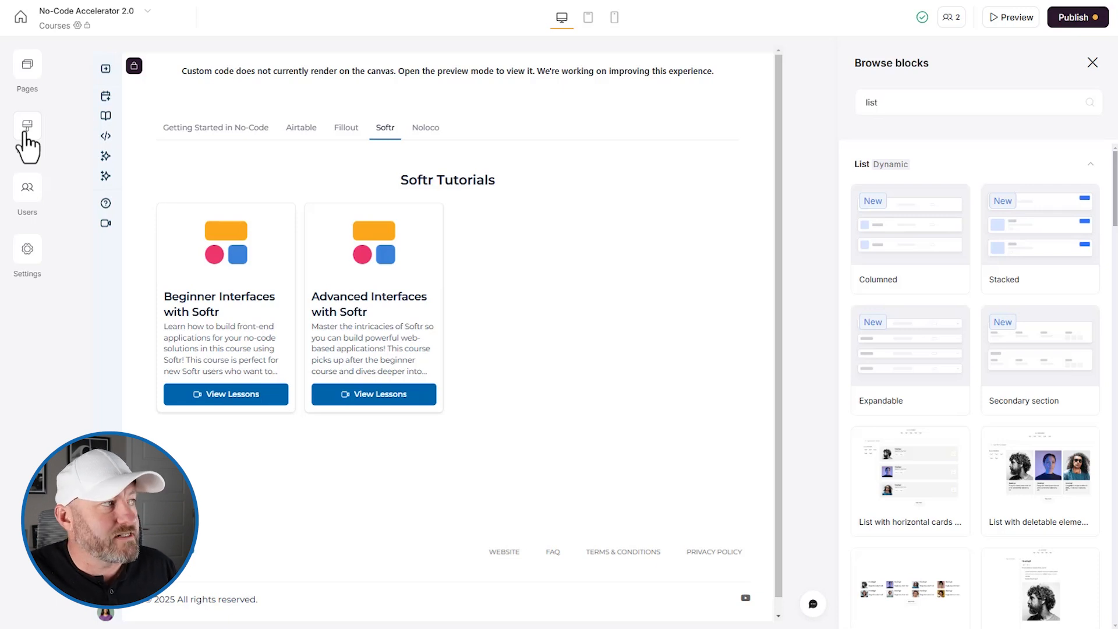
- Open the Theme panel and browse its heading and body font settings
click(27, 125)
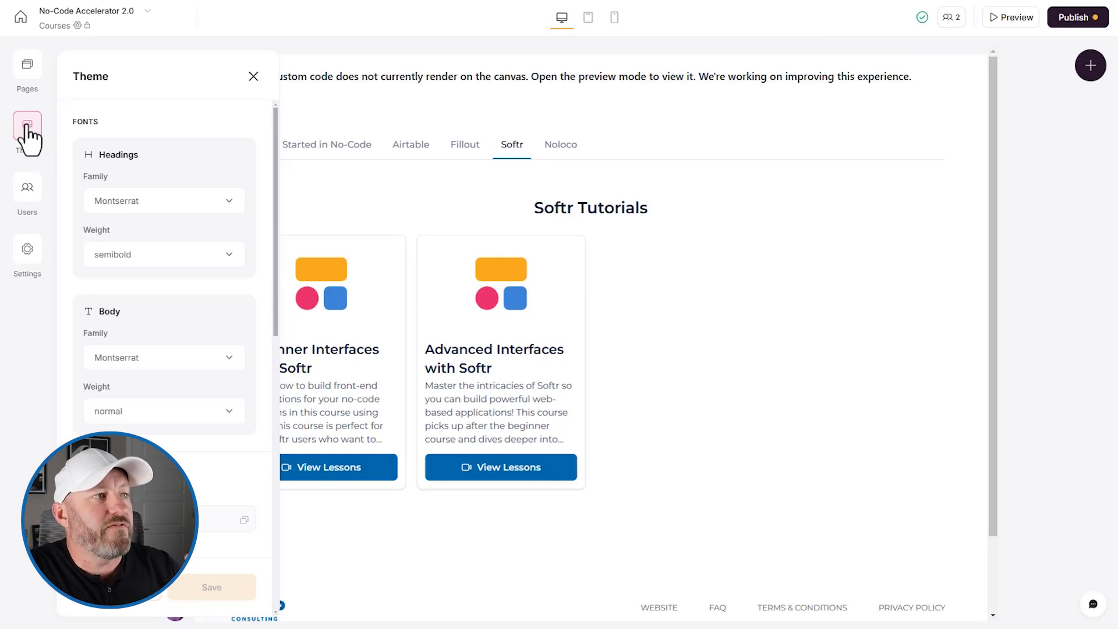
click(163, 201)
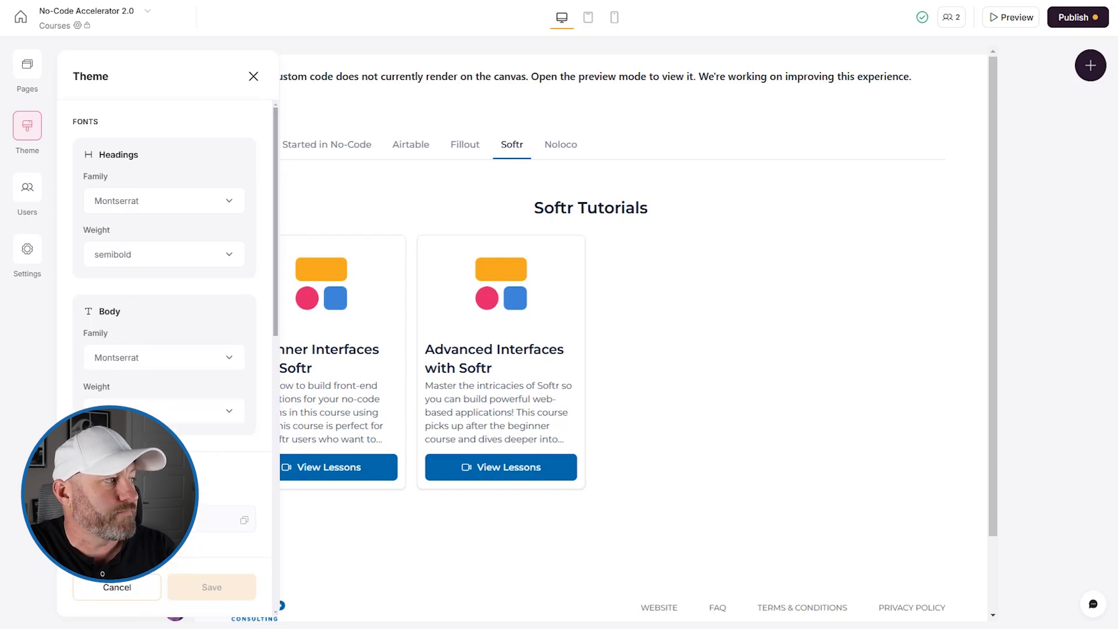
scroll(down, 3)
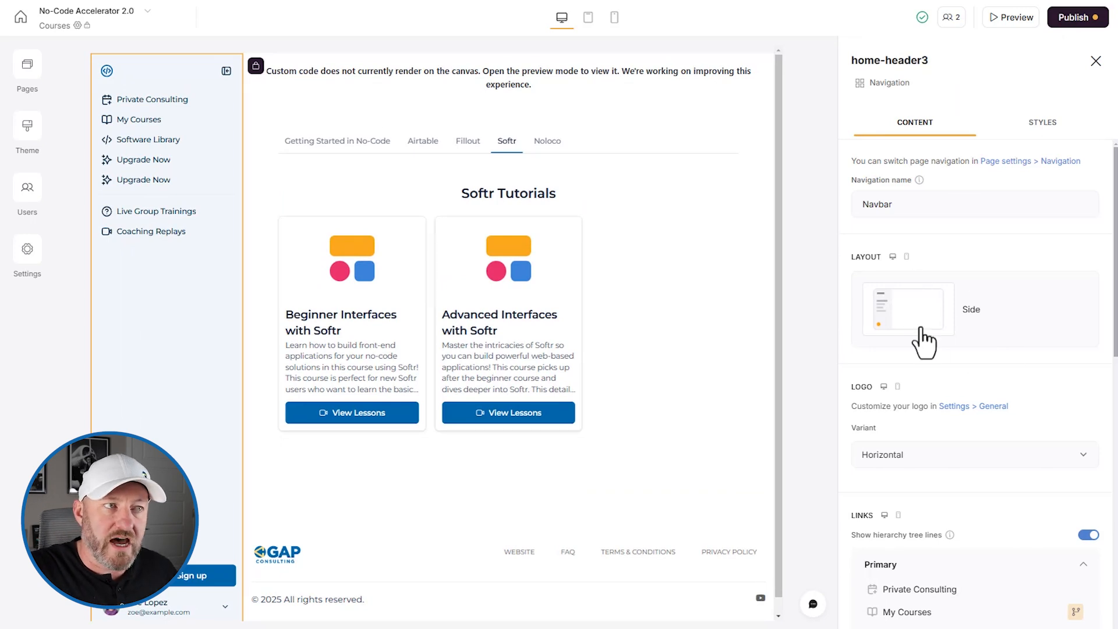
- Review the side navbar's layout options, primary and secondary links, and navigation name
click(907, 309)
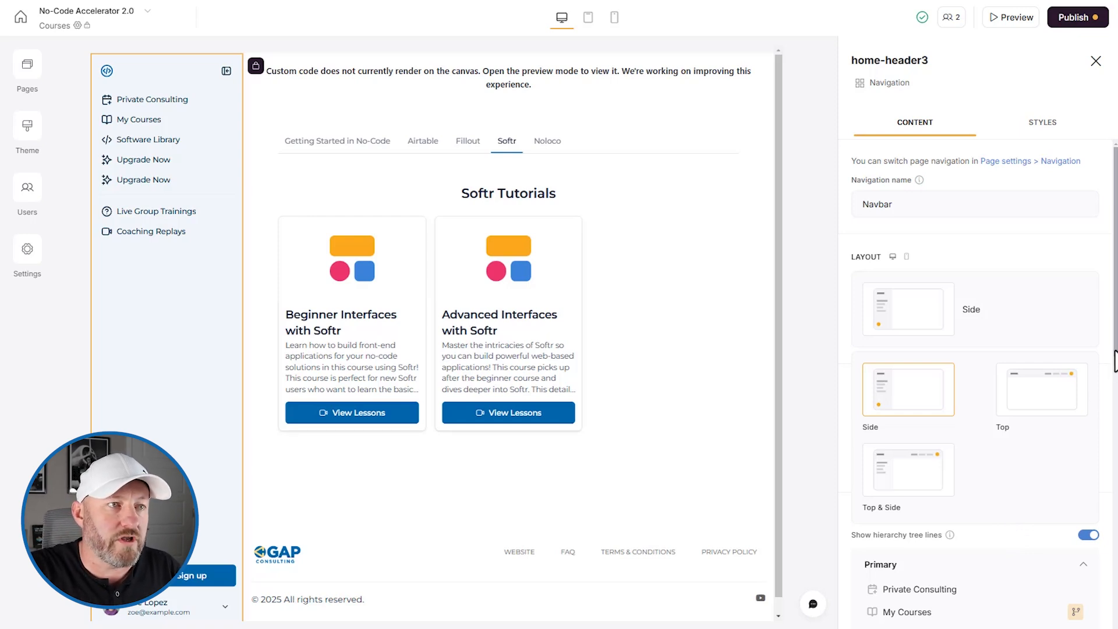
scroll(down, 3)
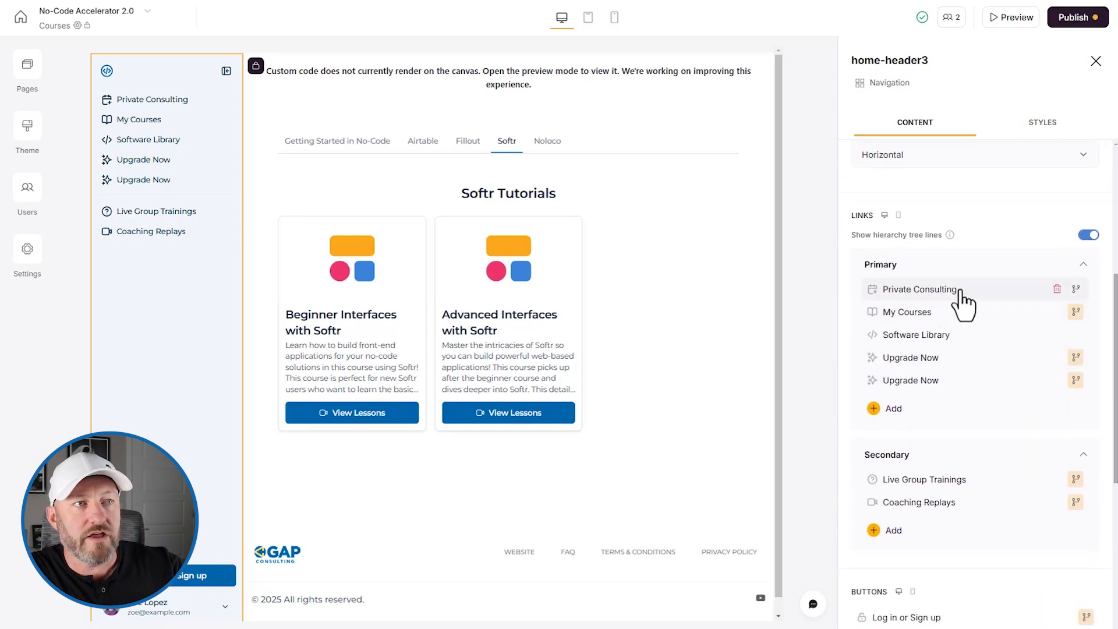
mouse_move(163, 123)
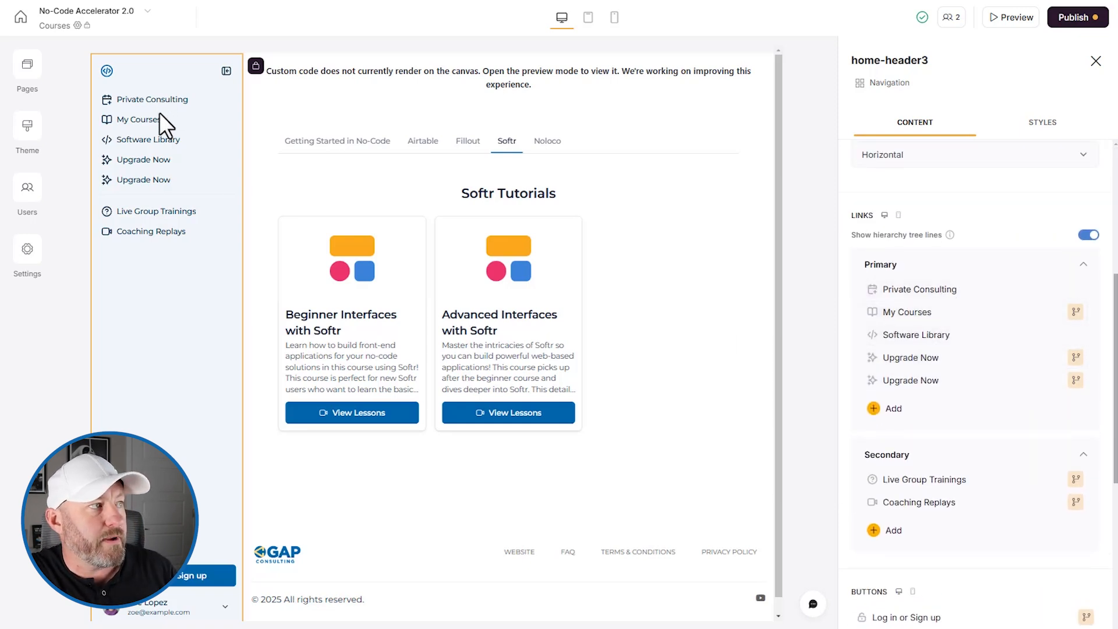
mouse_move(984, 299)
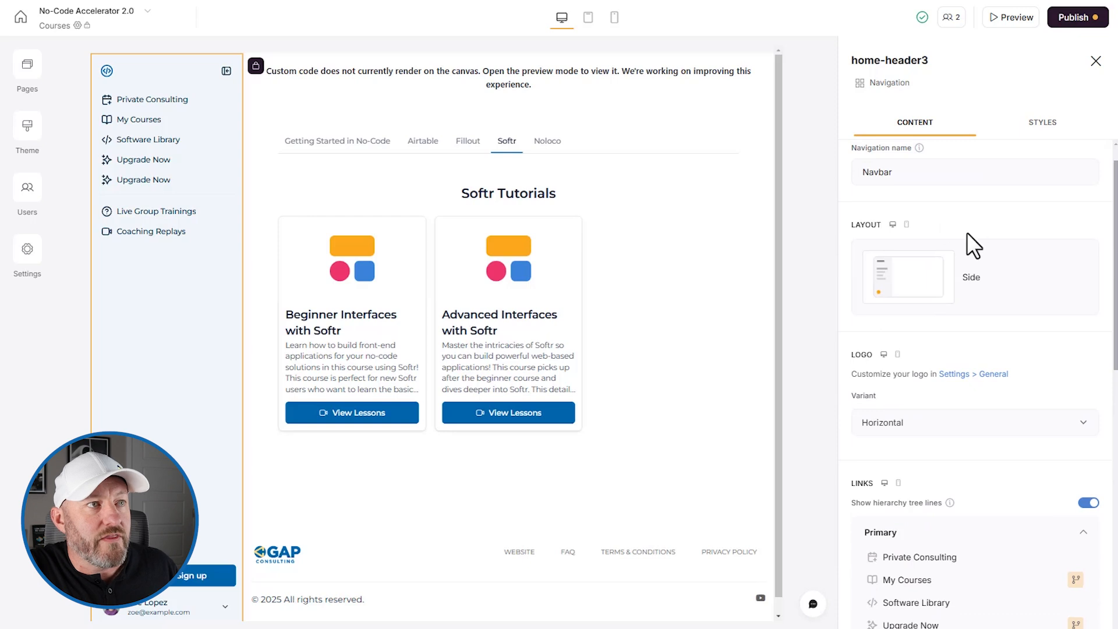
click(909, 204)
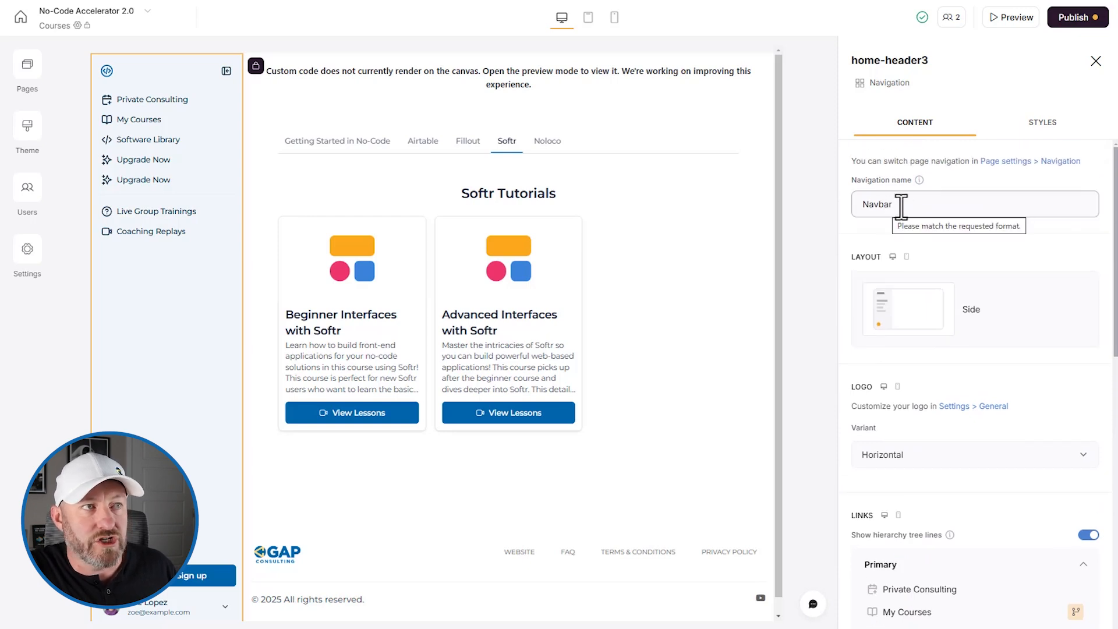
scroll(down, 3)
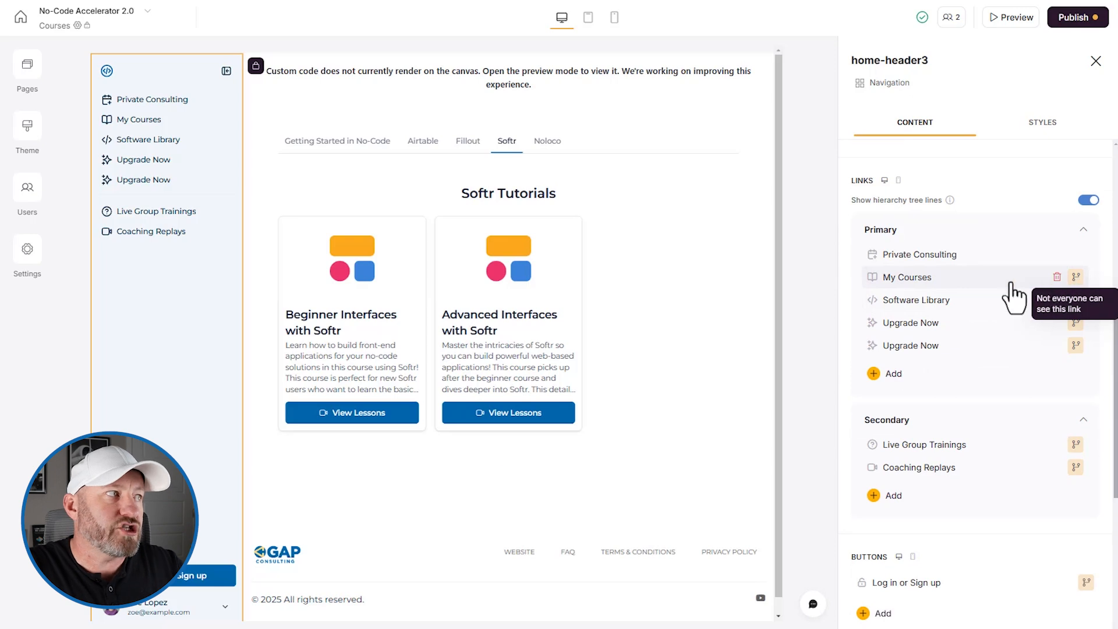
mouse_move(960, 301)
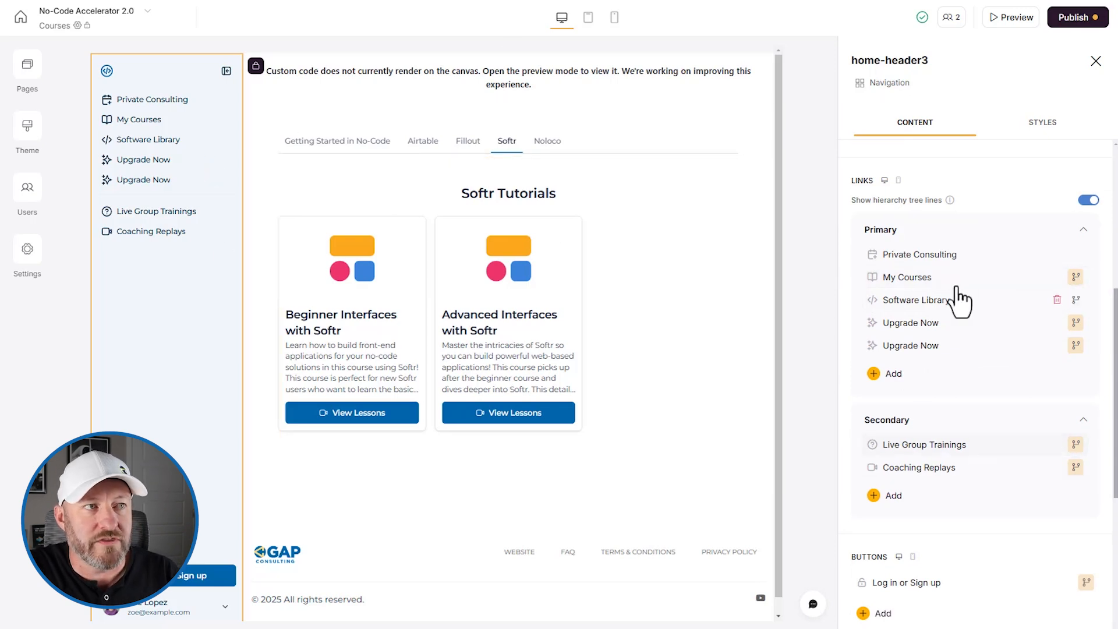
mouse_move(920, 291)
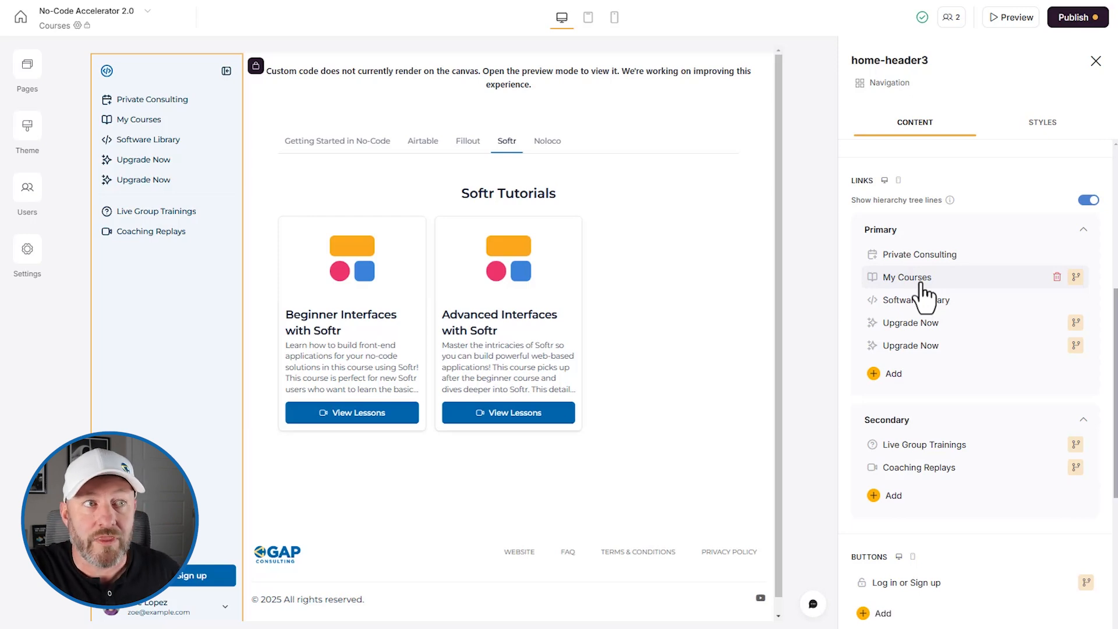
mouse_move(1076, 277)
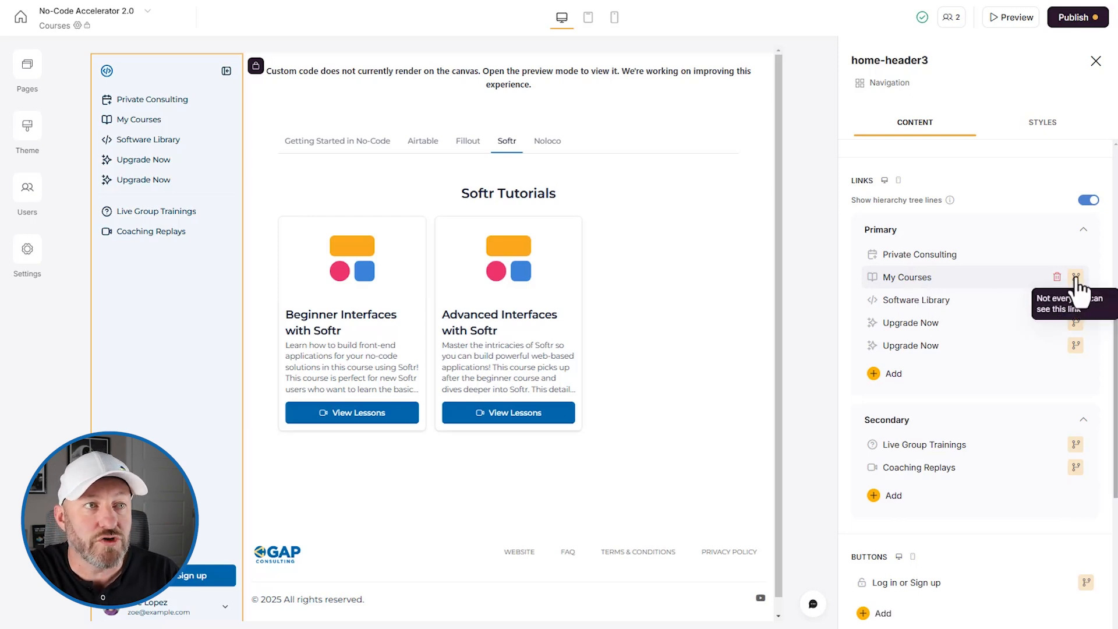
click(1076, 278)
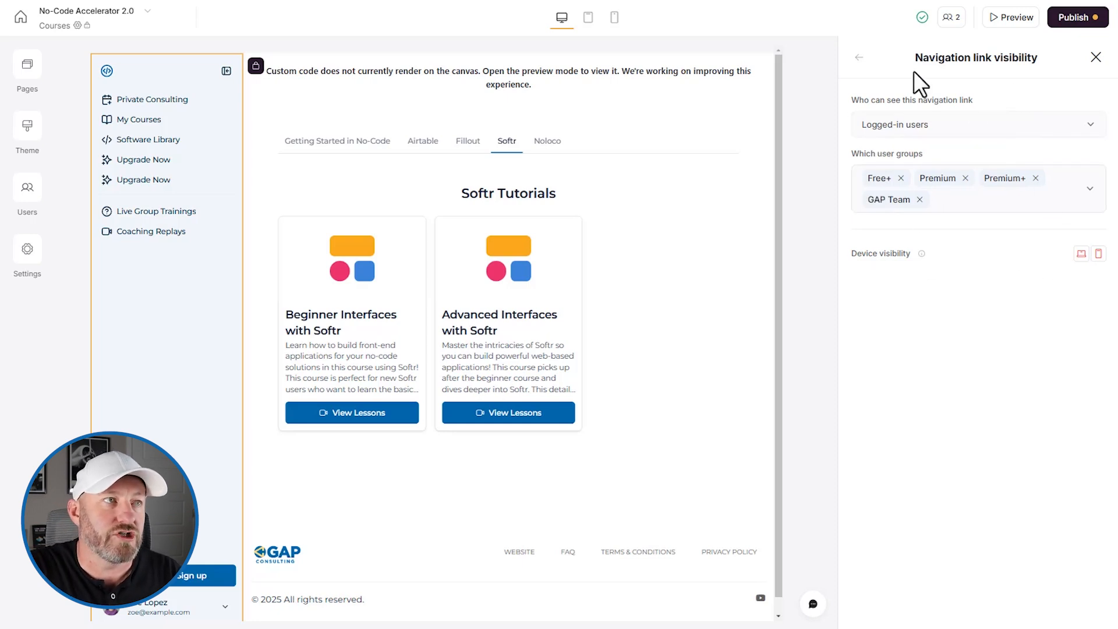
click(858, 57)
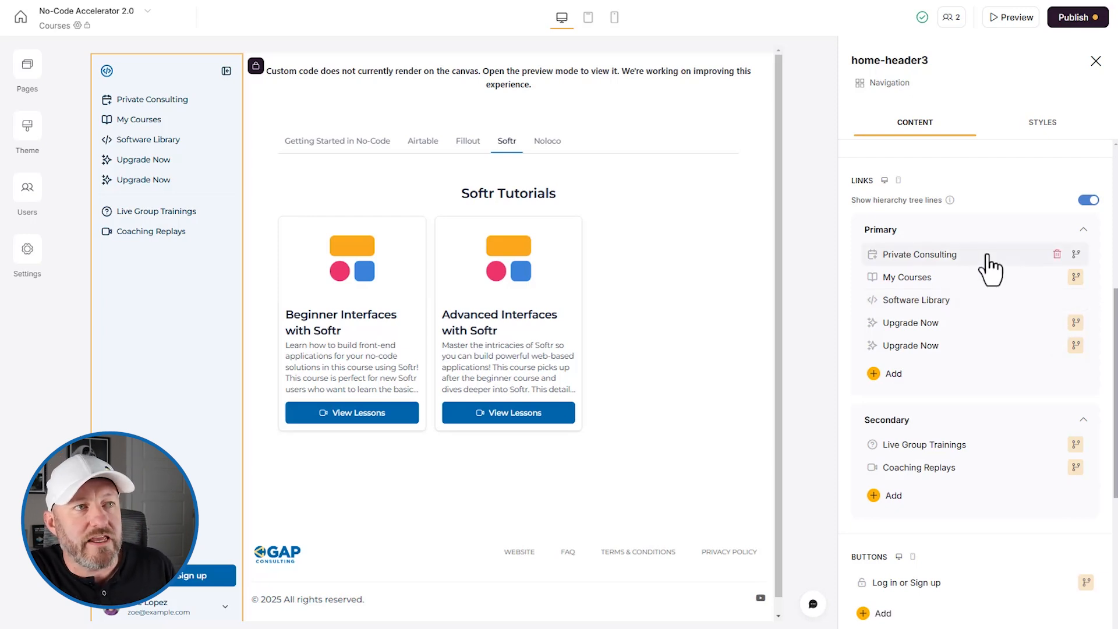
- Collapse the Courses page's side navigation to icons only
click(919, 254)
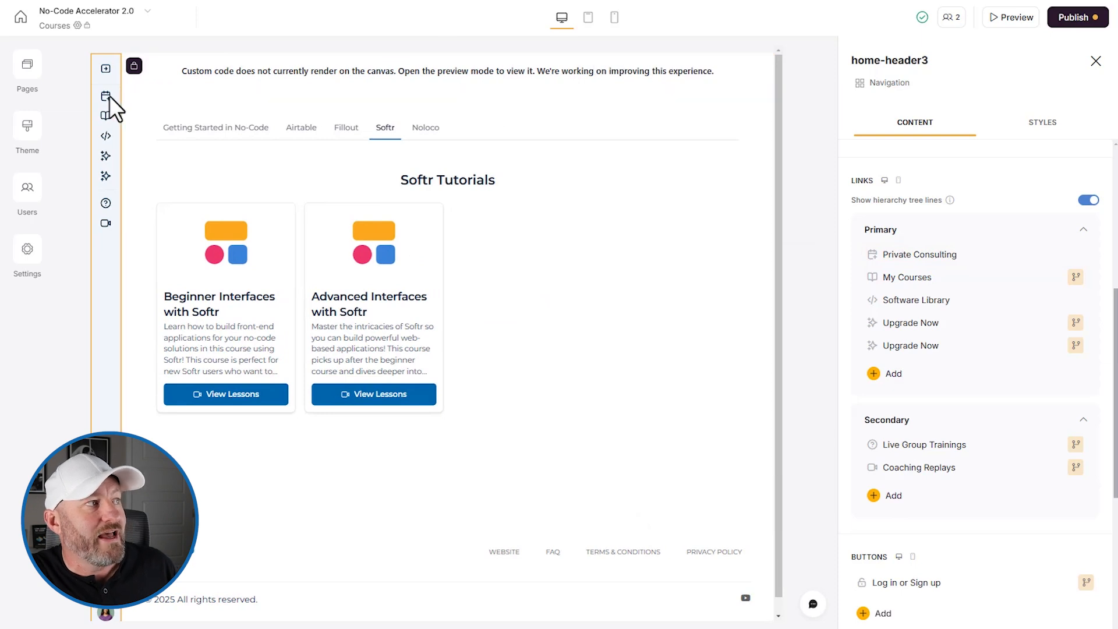
mouse_move(104, 335)
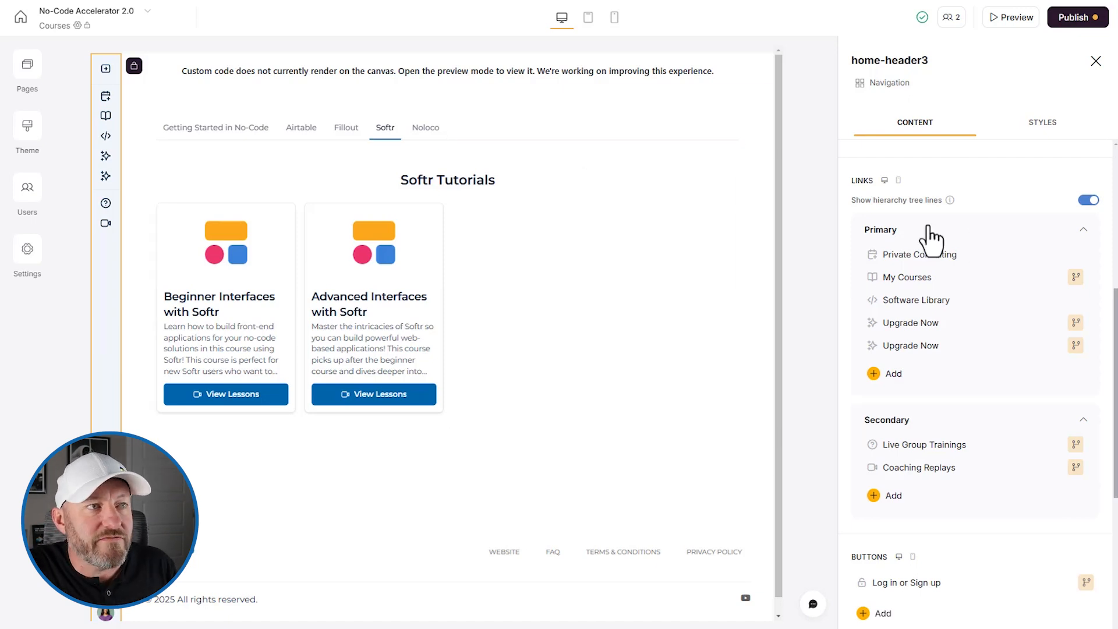
mouse_move(922, 265)
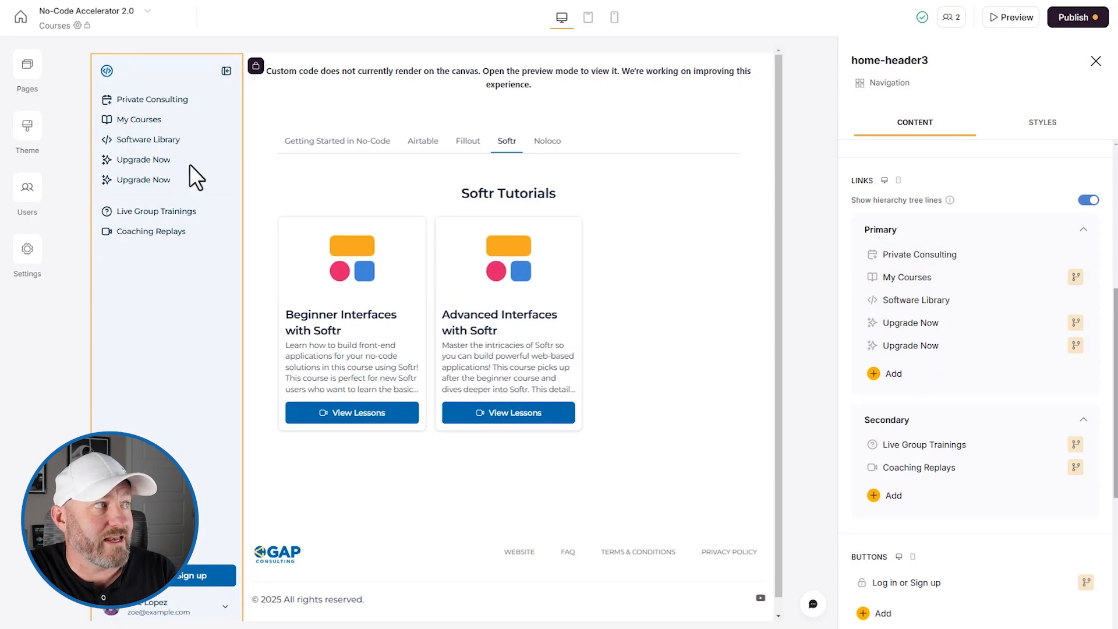
mouse_move(151, 202)
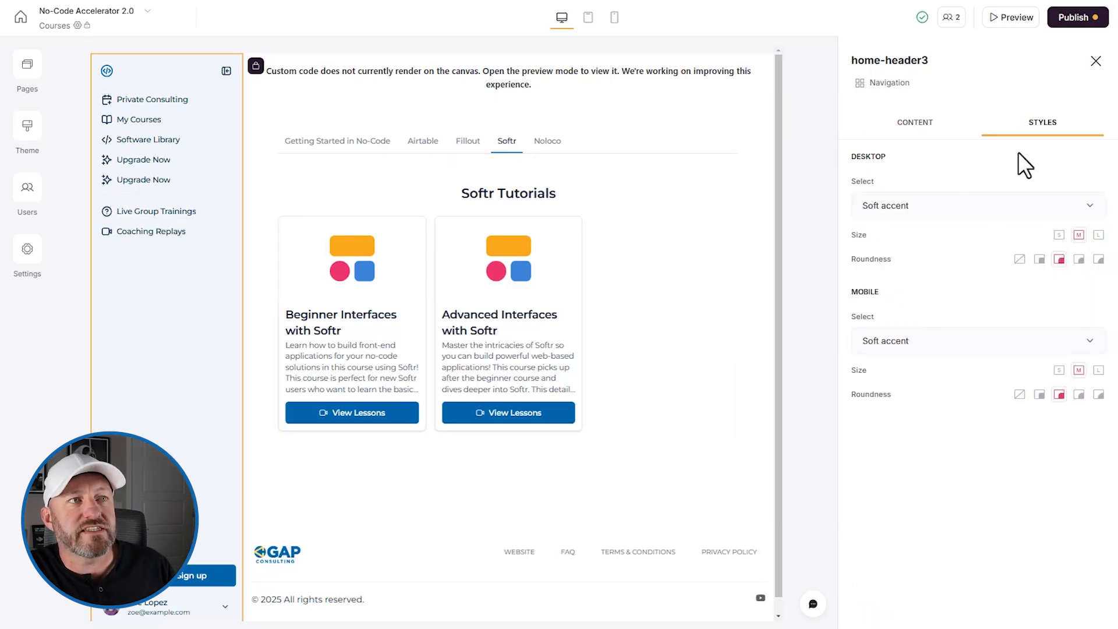
- Set the side navigation's desktop style to Accent for a solid coloured background
click(978, 206)
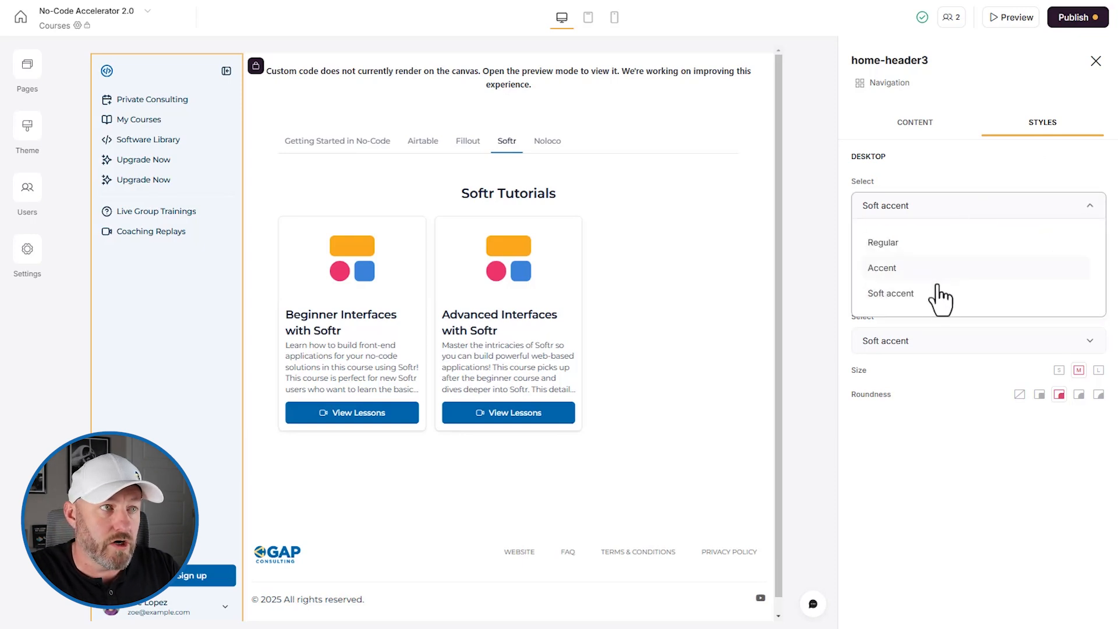
click(882, 268)
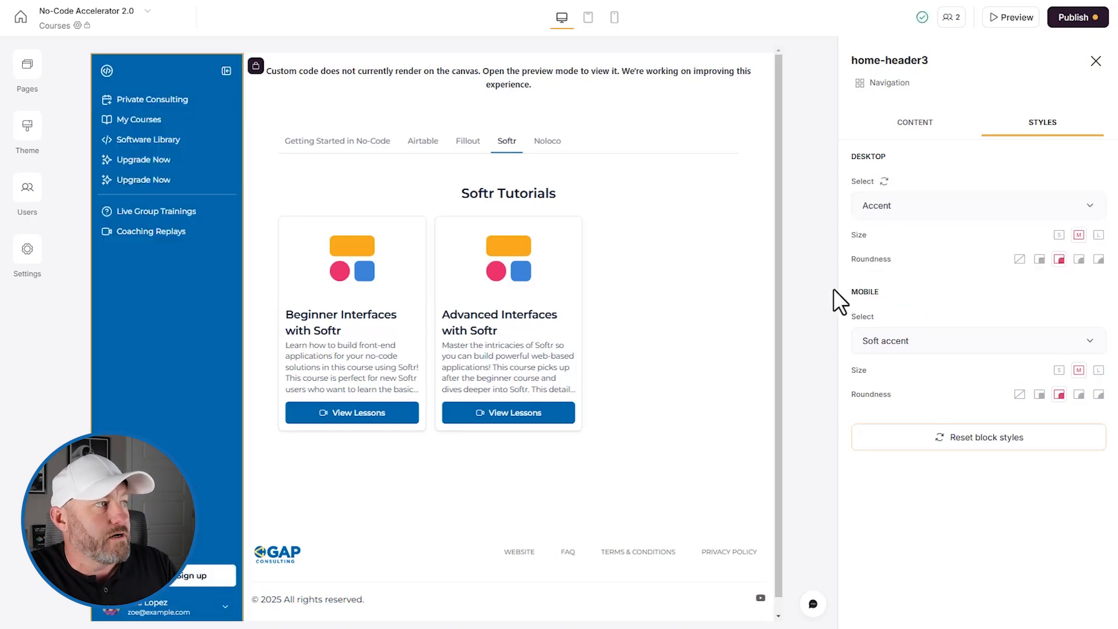
mouse_move(177, 260)
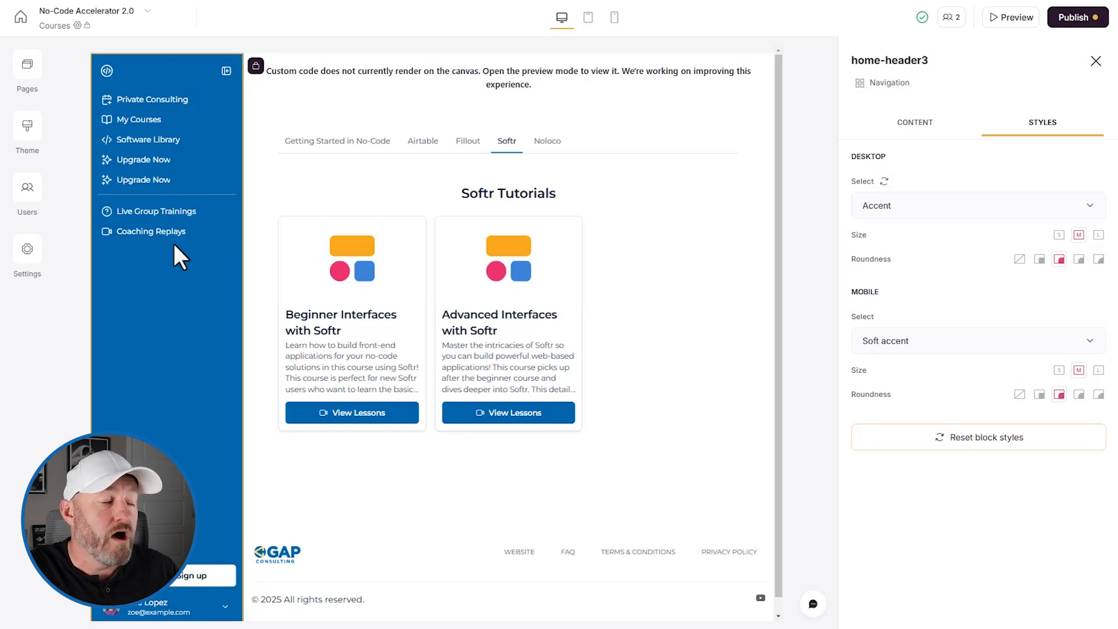
mouse_move(27, 129)
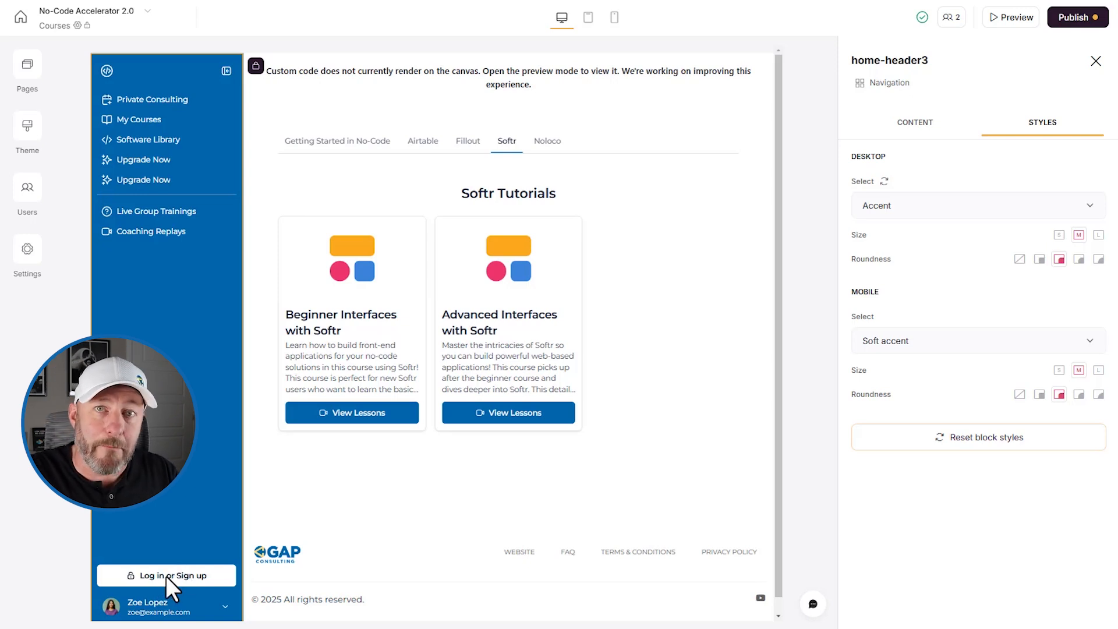
click(915, 123)
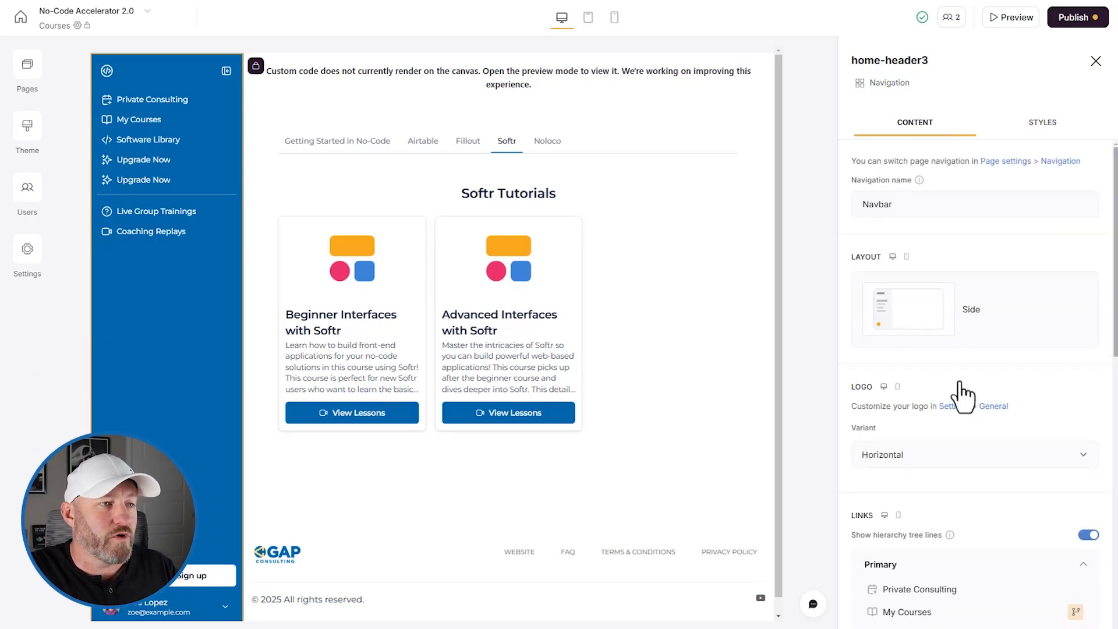
- Open the user menu's Account Settings item and edit its label
scroll(down, 3)
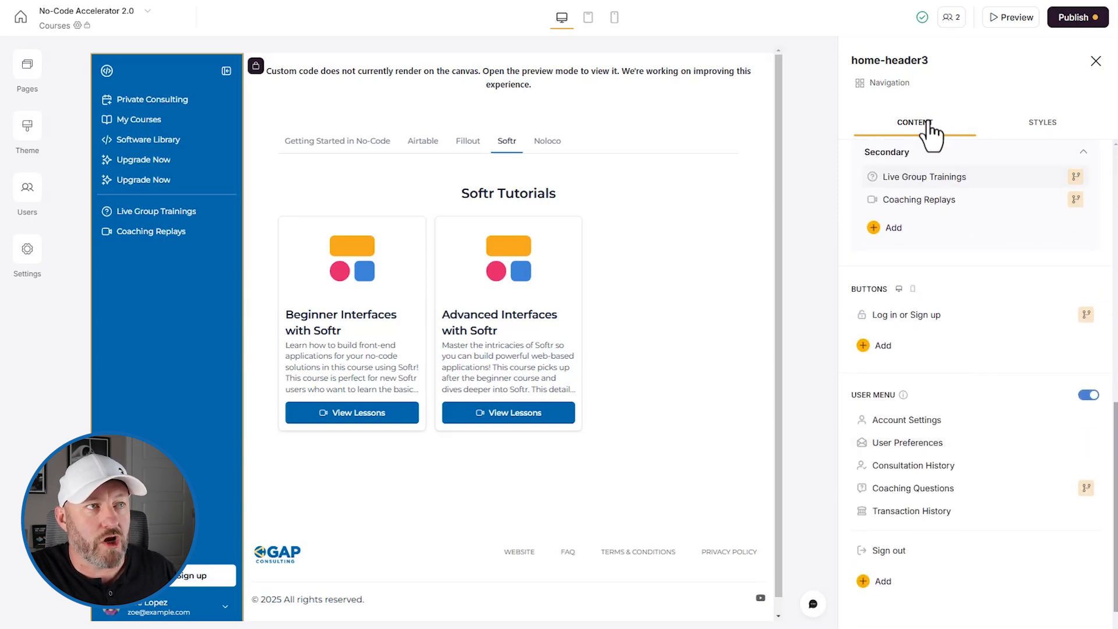
mouse_move(913, 416)
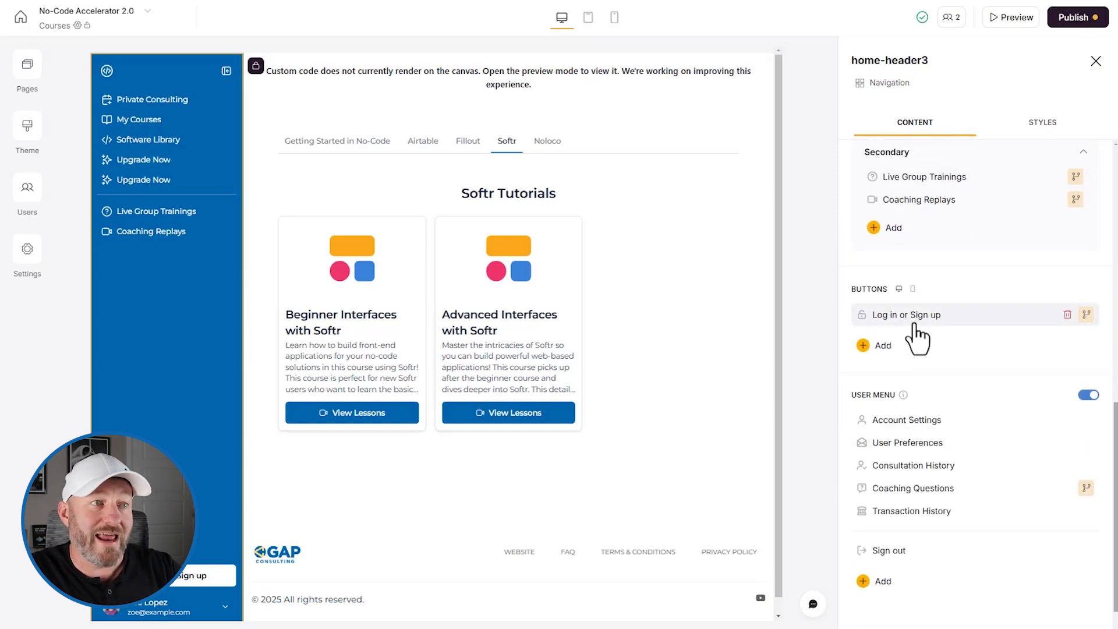
mouse_move(1086, 315)
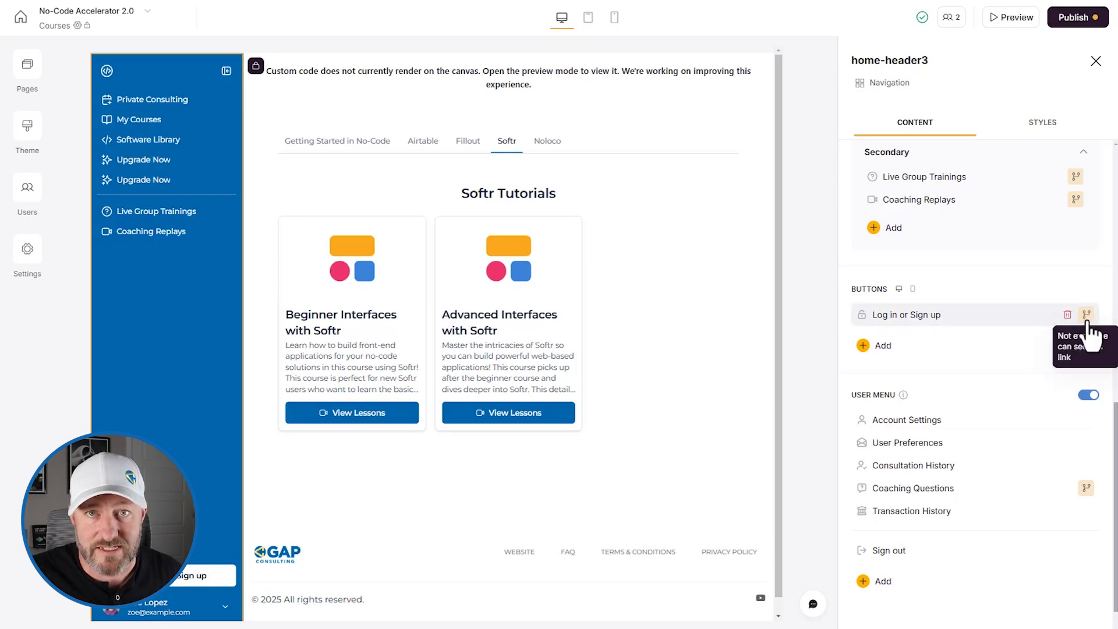
mouse_move(1043, 360)
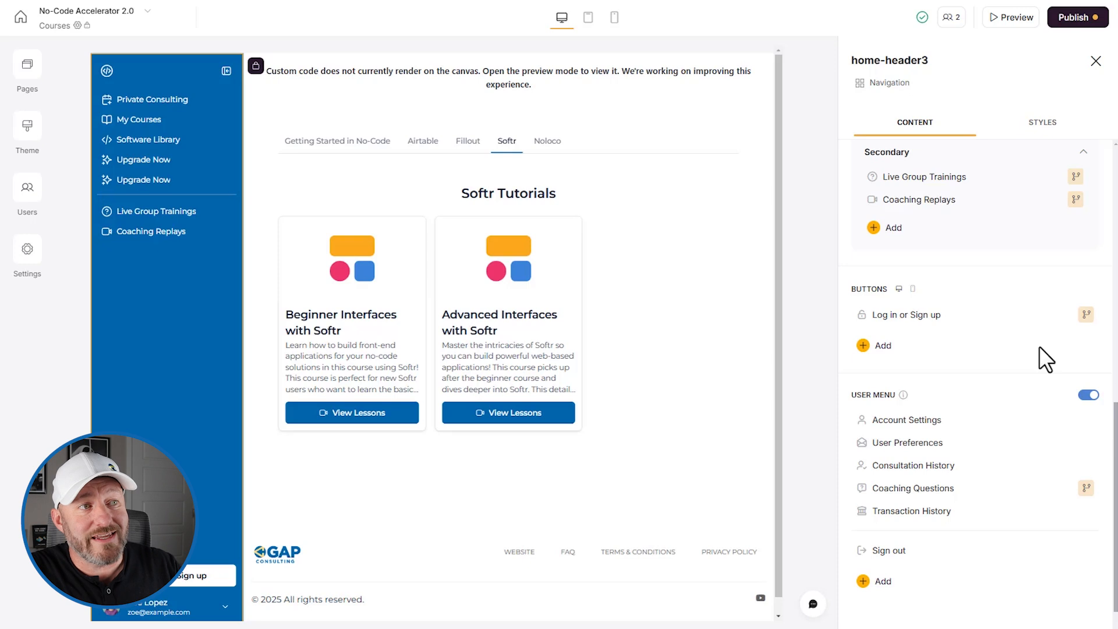
click(906, 420)
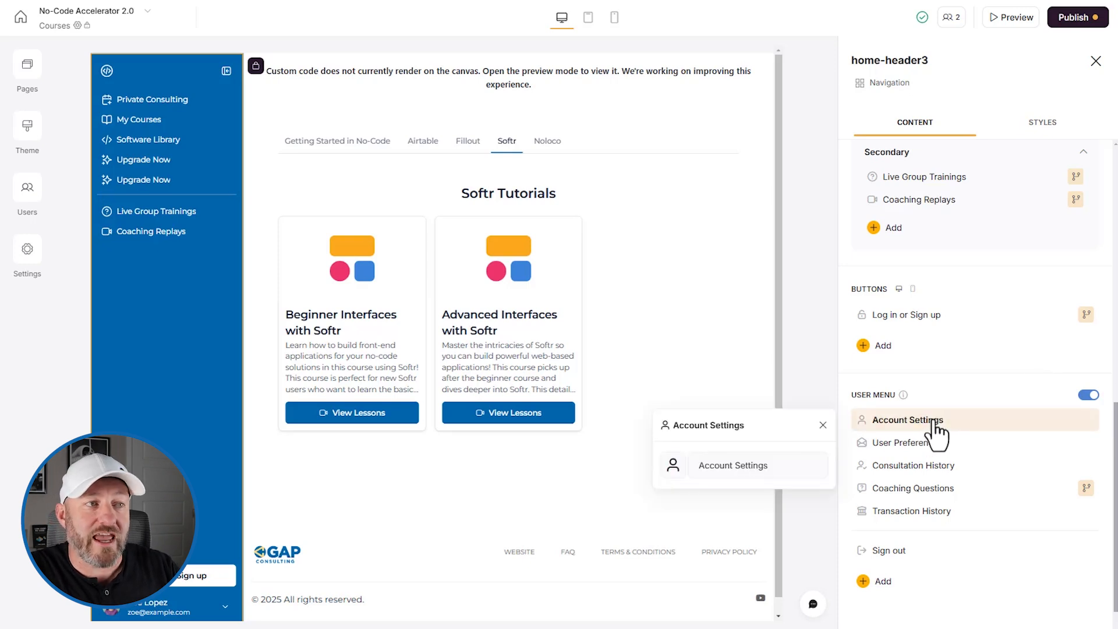
click(759, 466)
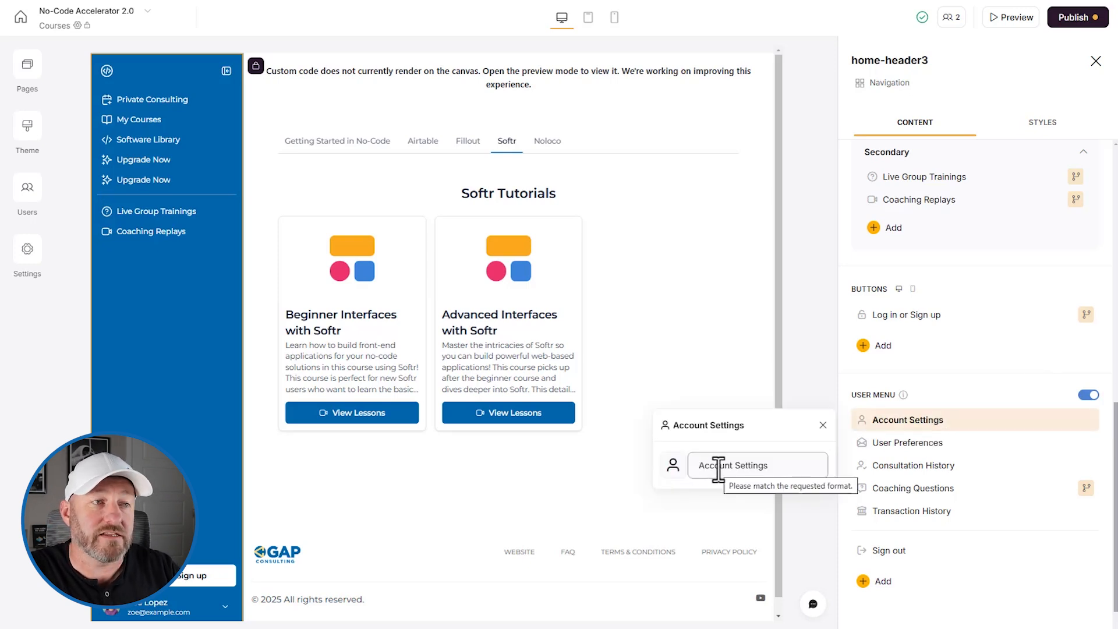
- Find the My Account page by searching 'acc' and browse its Account Settings block
click(27, 64)
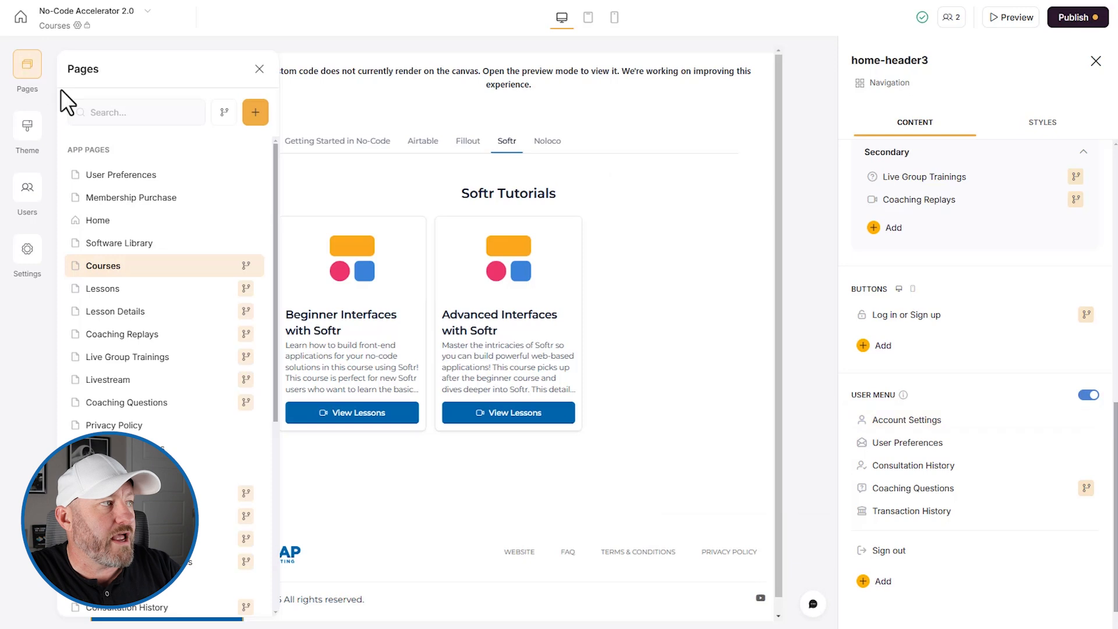
text(acc)
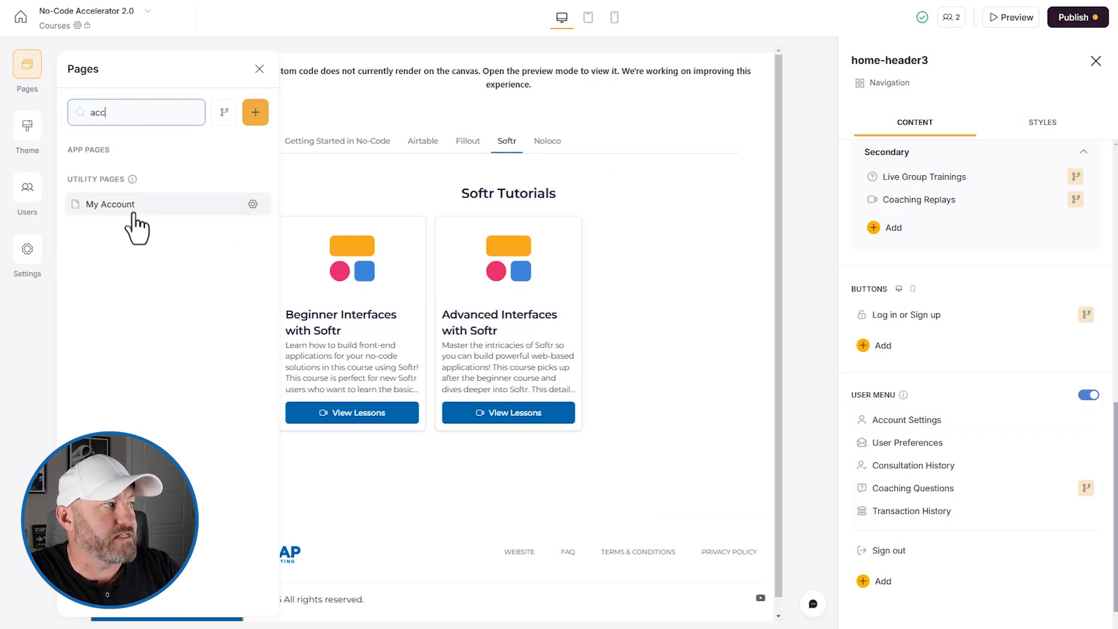
click(108, 203)
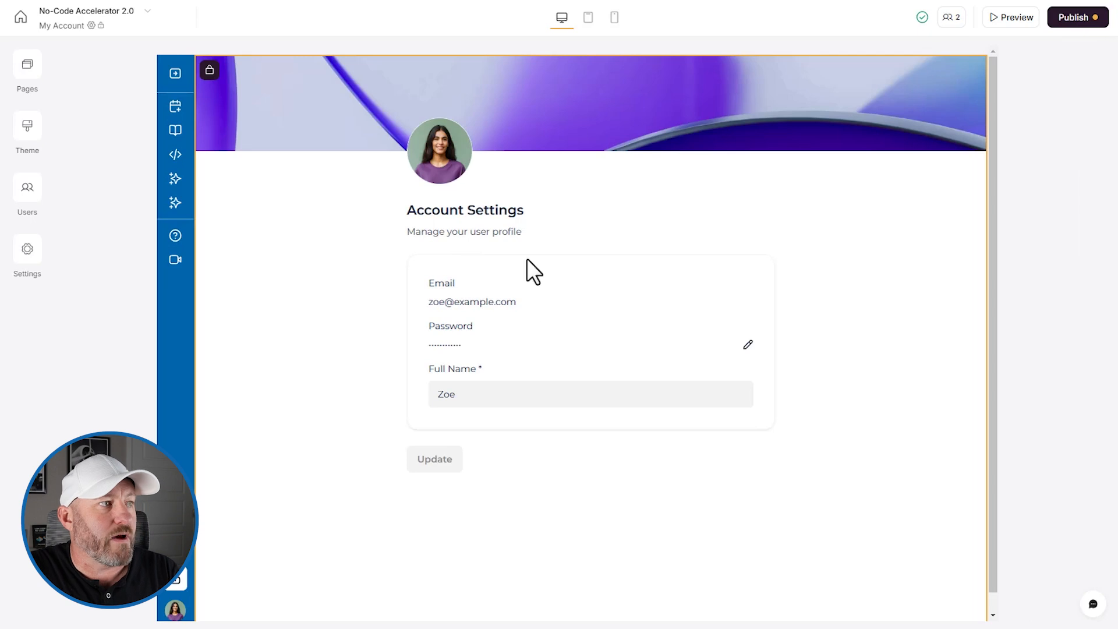
mouse_move(450, 341)
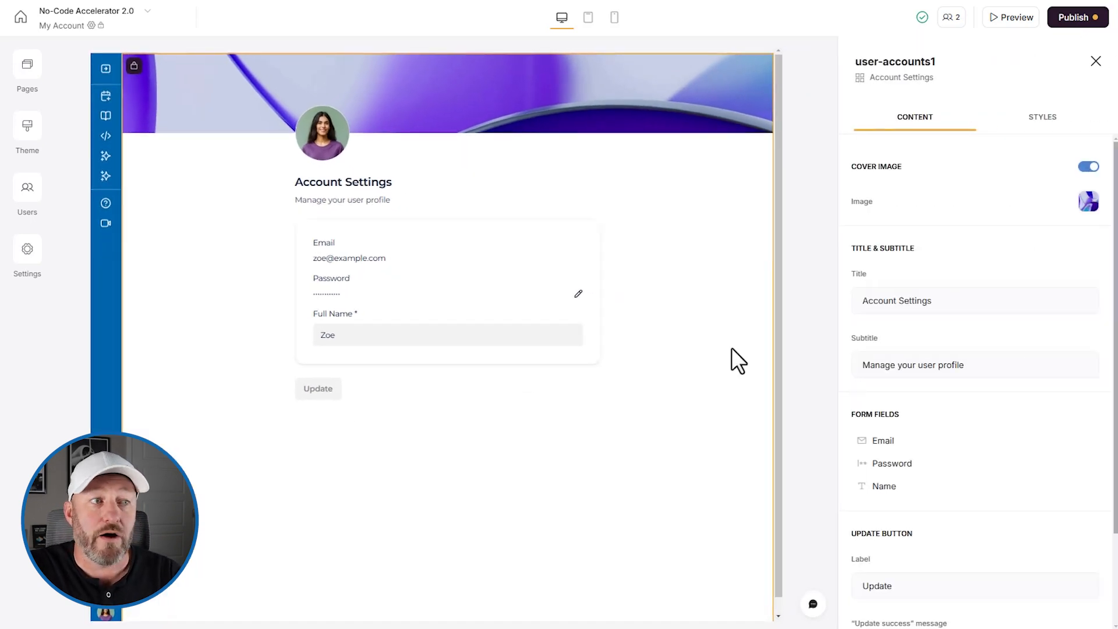
scroll(down, 3)
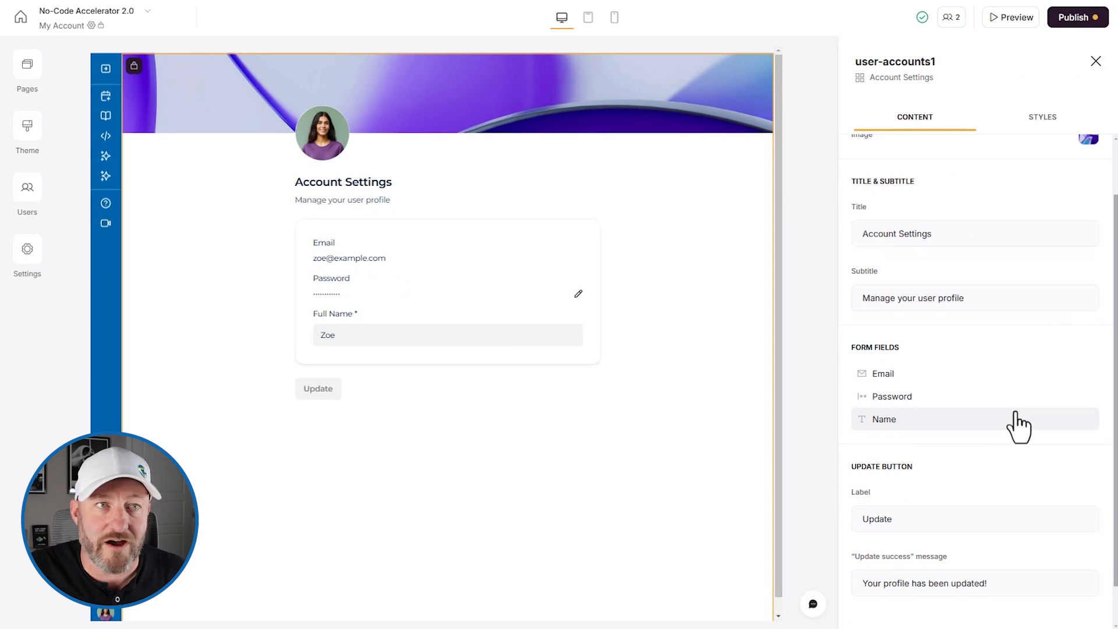
mouse_move(479, 350)
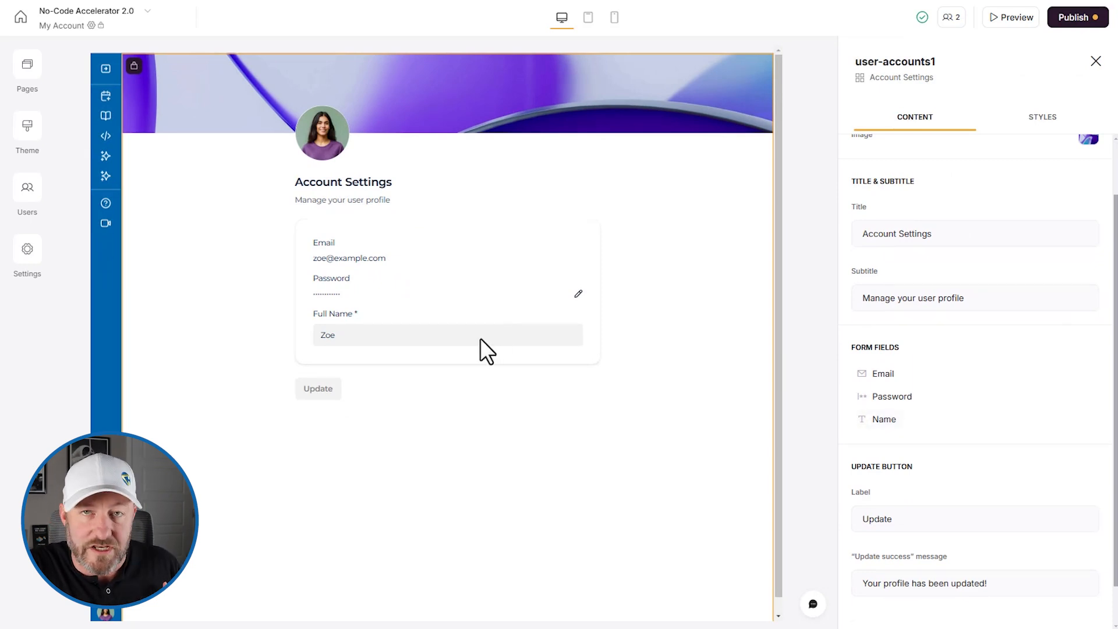